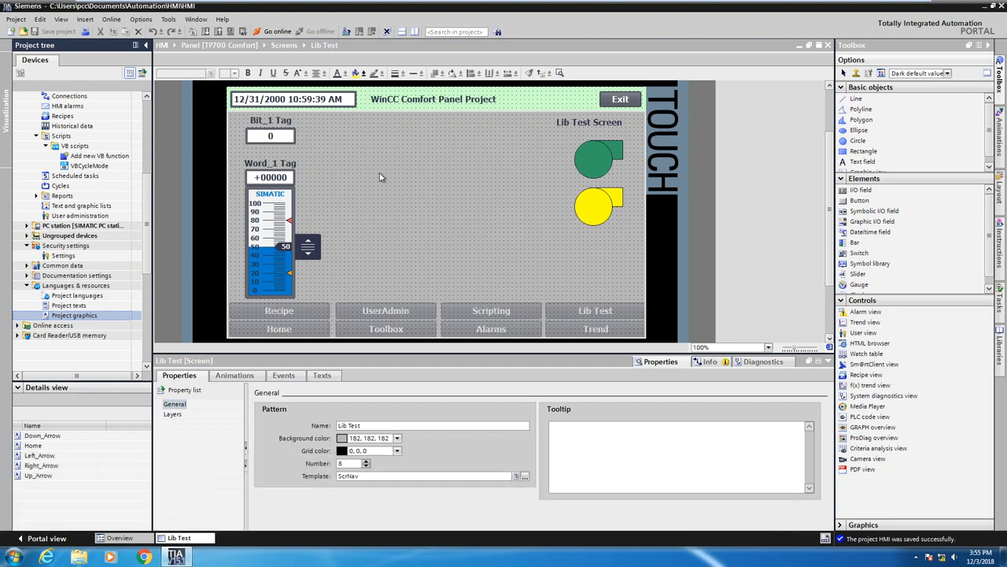
mouse_move(558, 209)
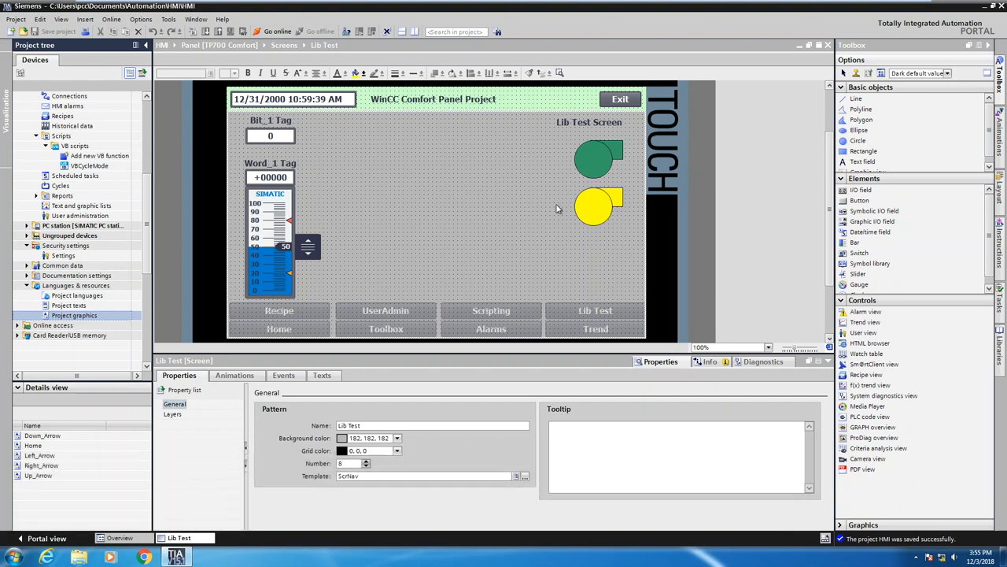
mouse_move(866, 311)
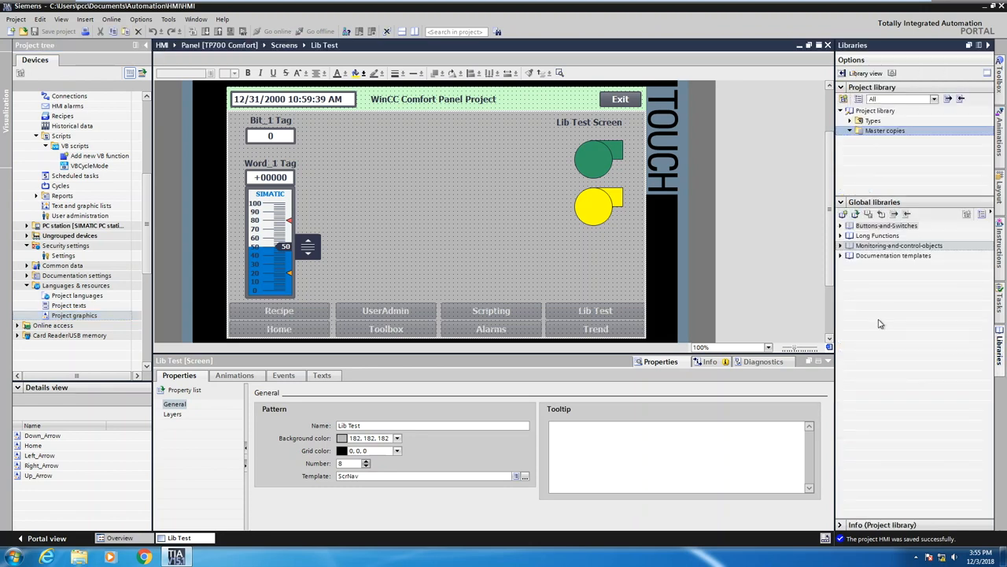
mouse_move(873, 174)
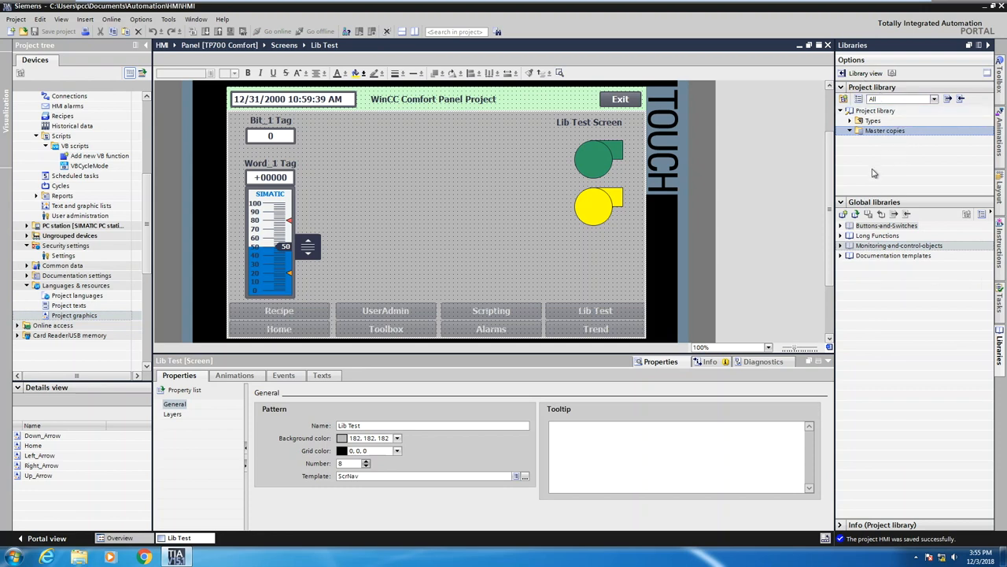
mouse_move(774, 251)
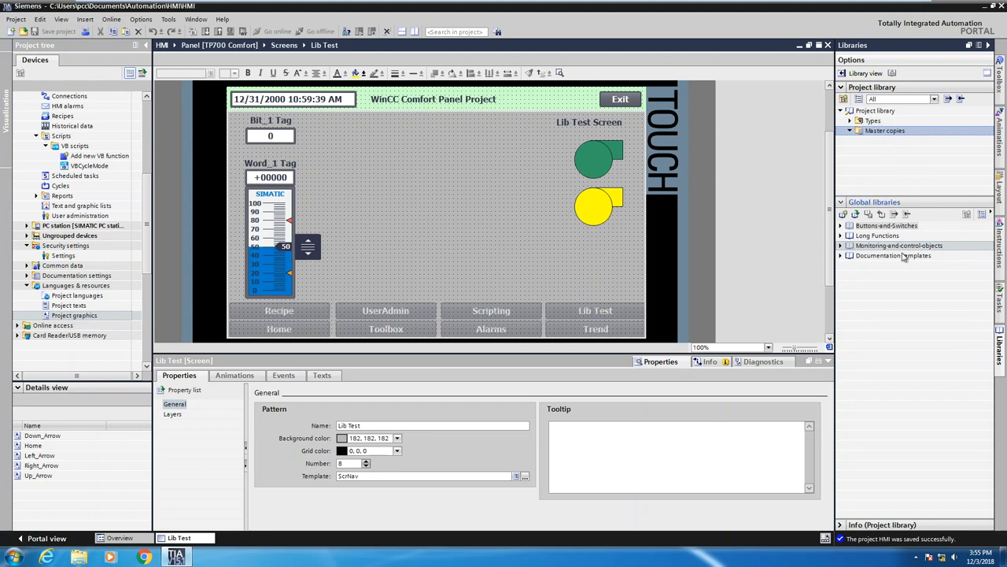
mouse_move(889, 283)
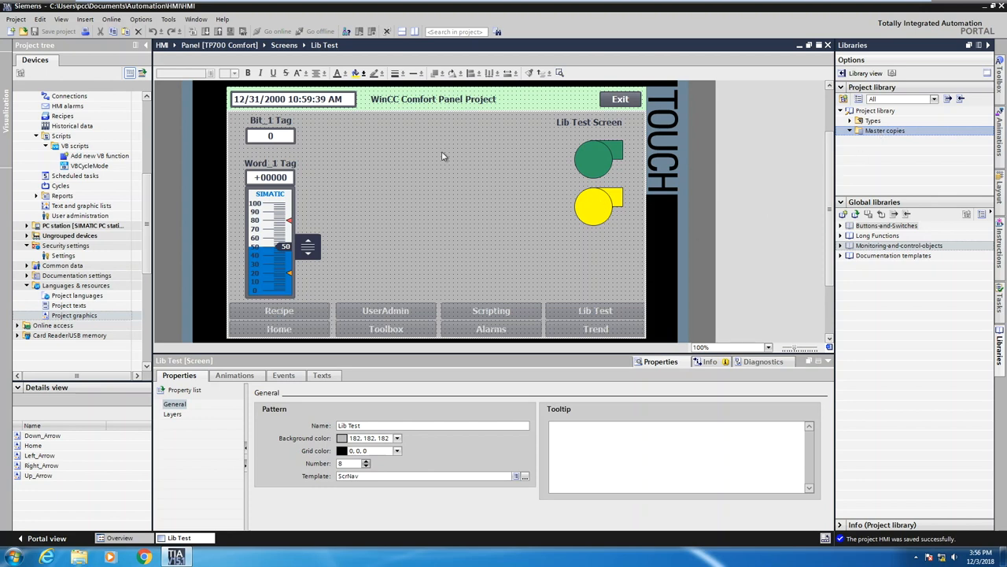
mouse_move(589, 174)
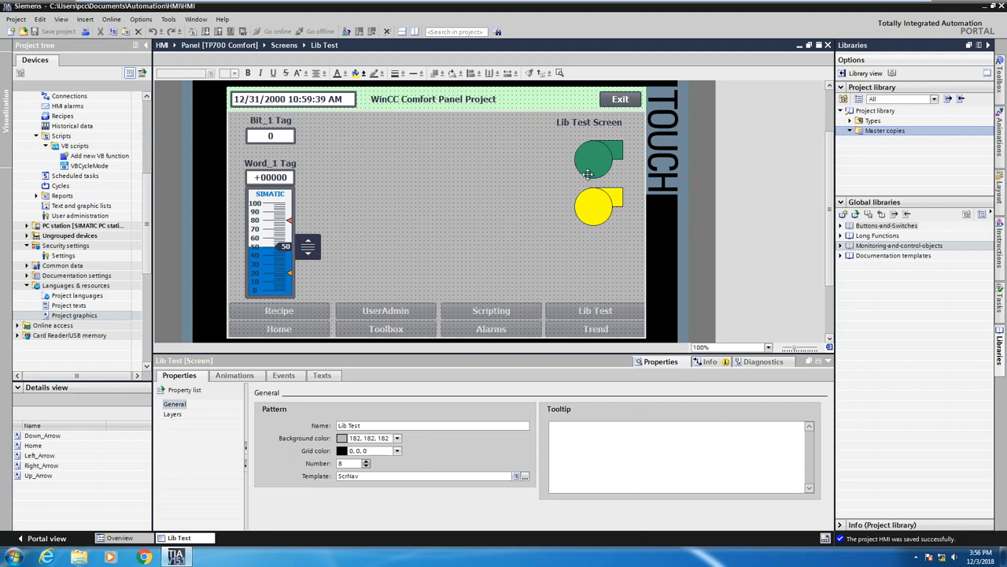
Step: Add the green and yellow screen pumps to the project library's Master copies
left_click(598, 160)
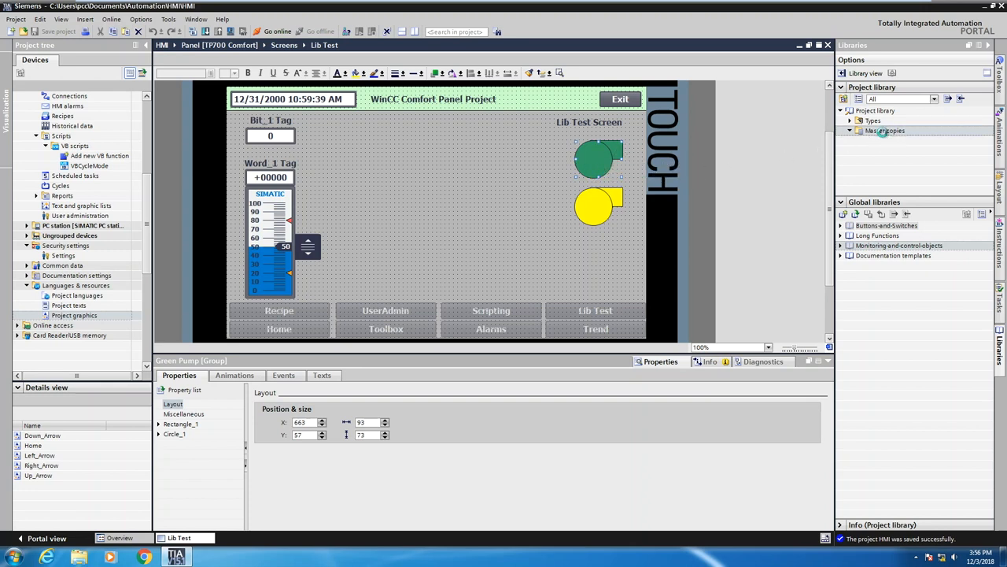
left_click(860, 130)
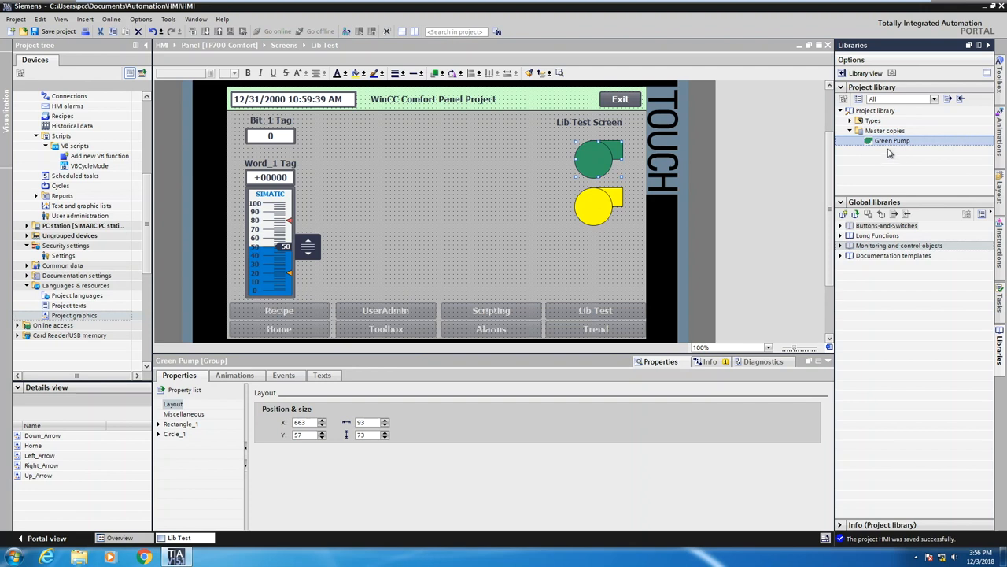
left_click(598, 207)
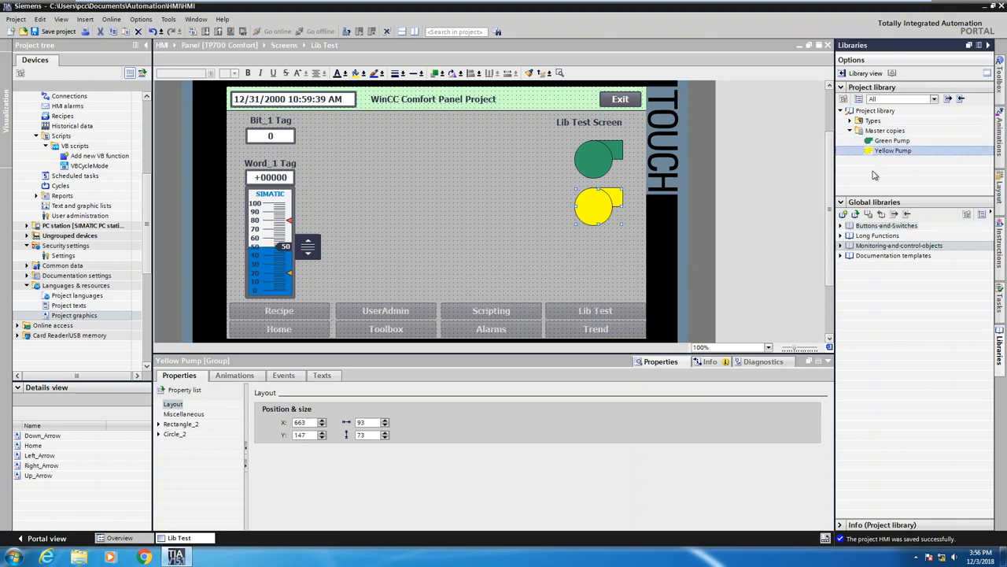
left_click(884, 131)
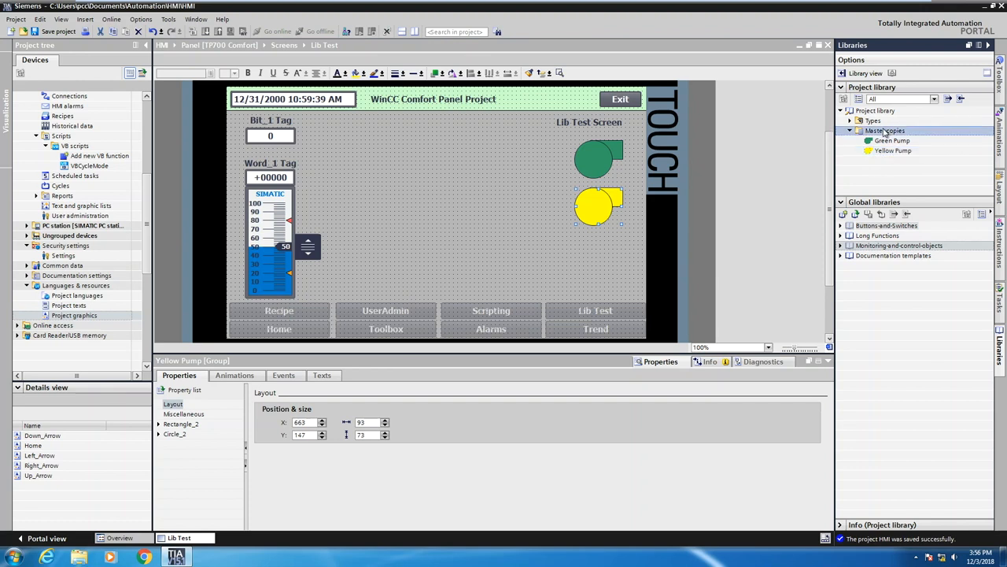
Step: Create a My Pumps folder under Master copies and move Green Pump and Yellow Pump into it
left_click(884, 131)
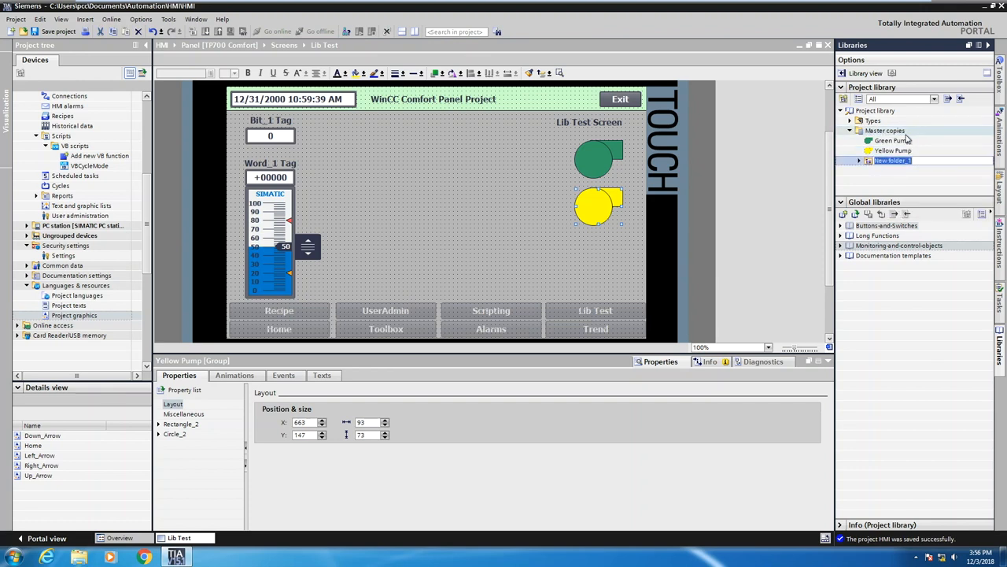
type("My Pumps")
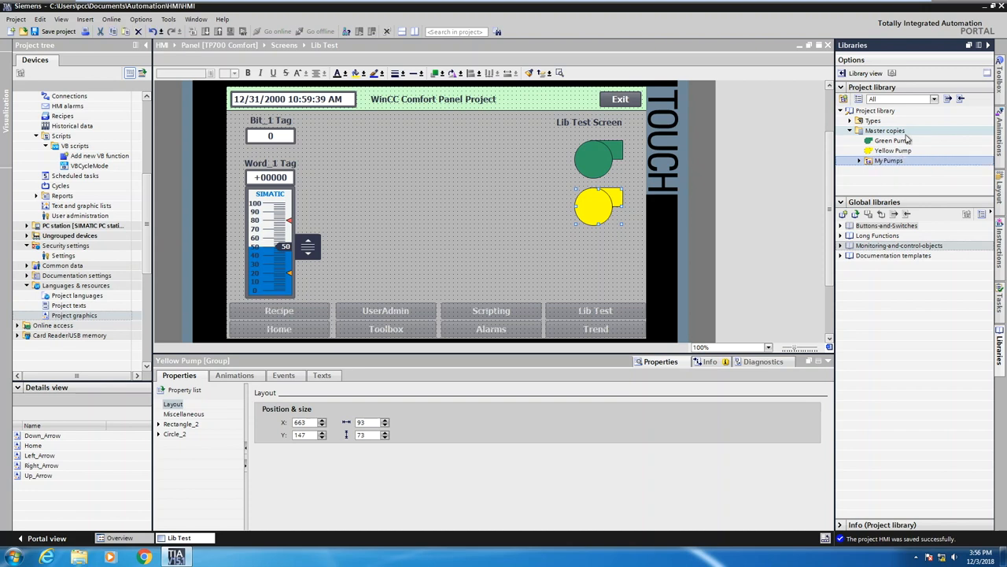
left_click(891, 140)
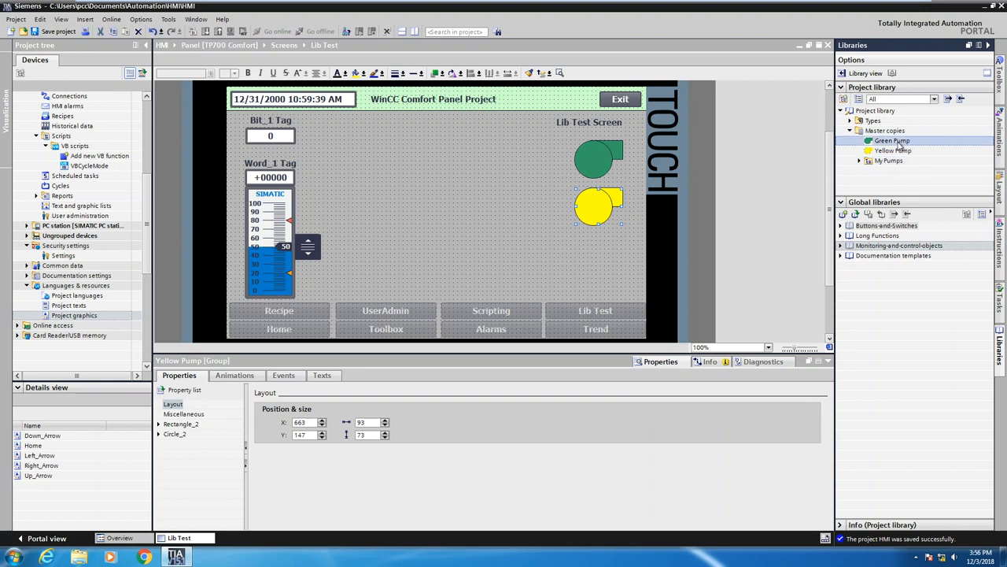
left_click(892, 141)
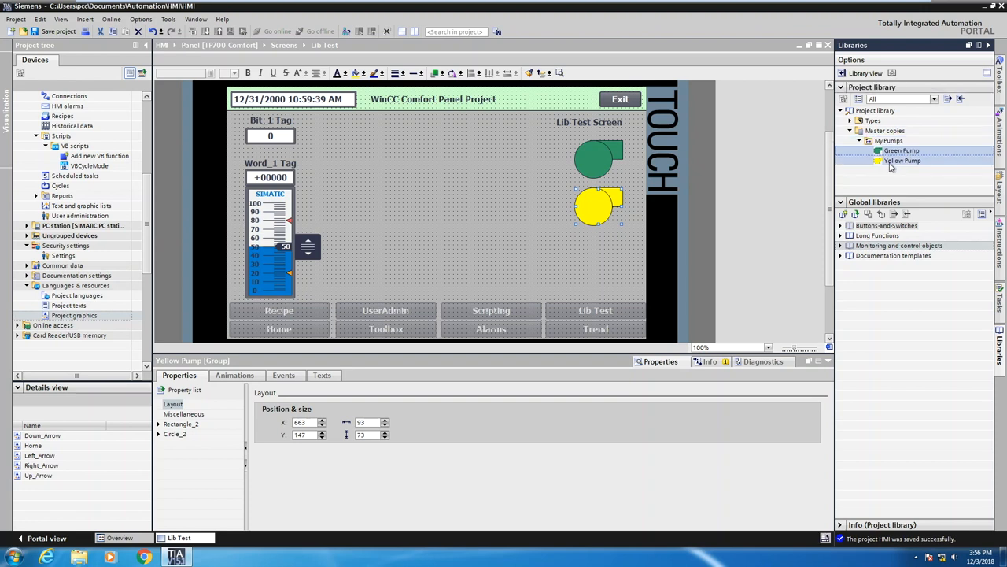
left_click(860, 140)
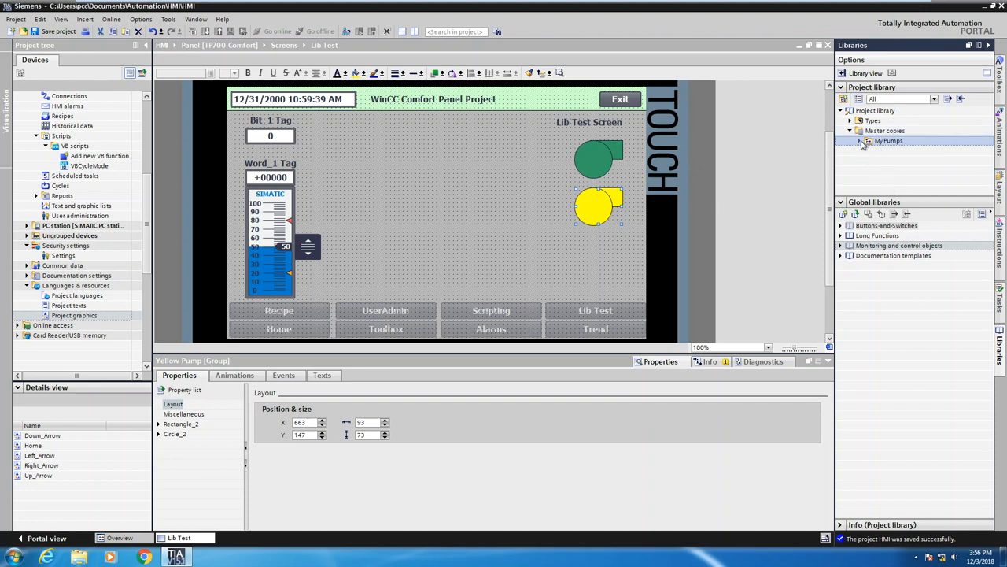
left_click(860, 140)
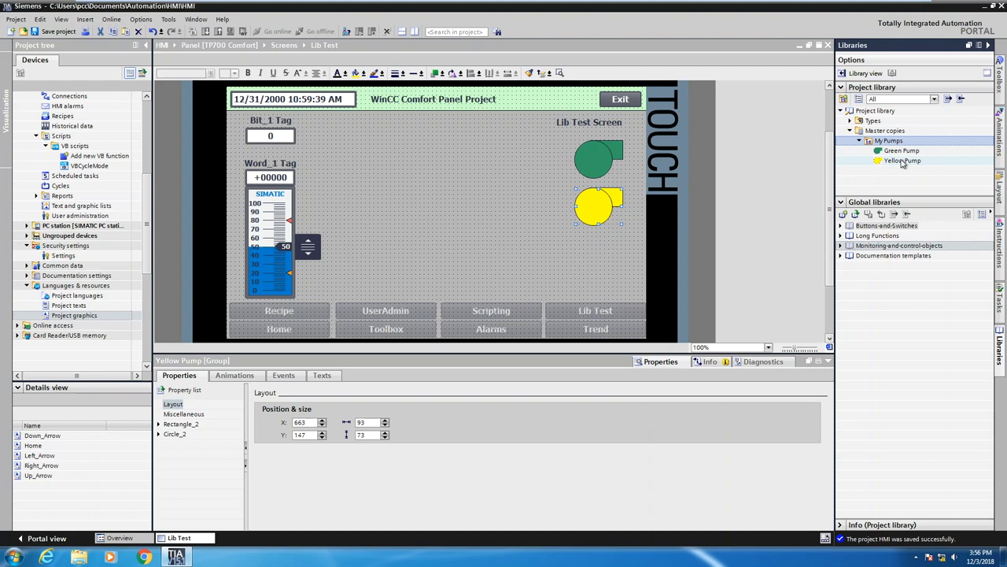
left_click(902, 161)
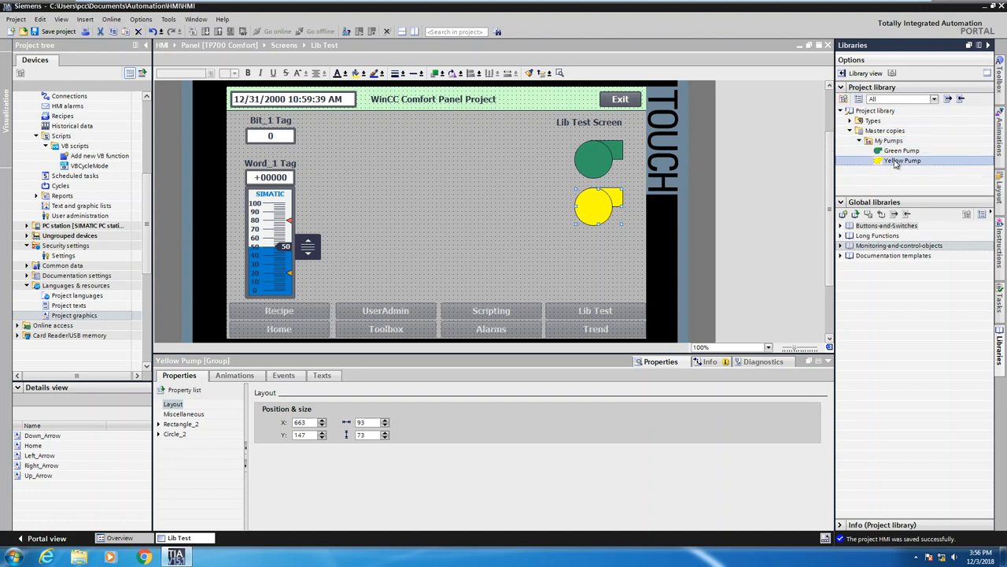
Step: Drop a Yellow Pump from My Pumps onto the screen below the existing pumps
left_click_drag(902, 159, 594, 260)
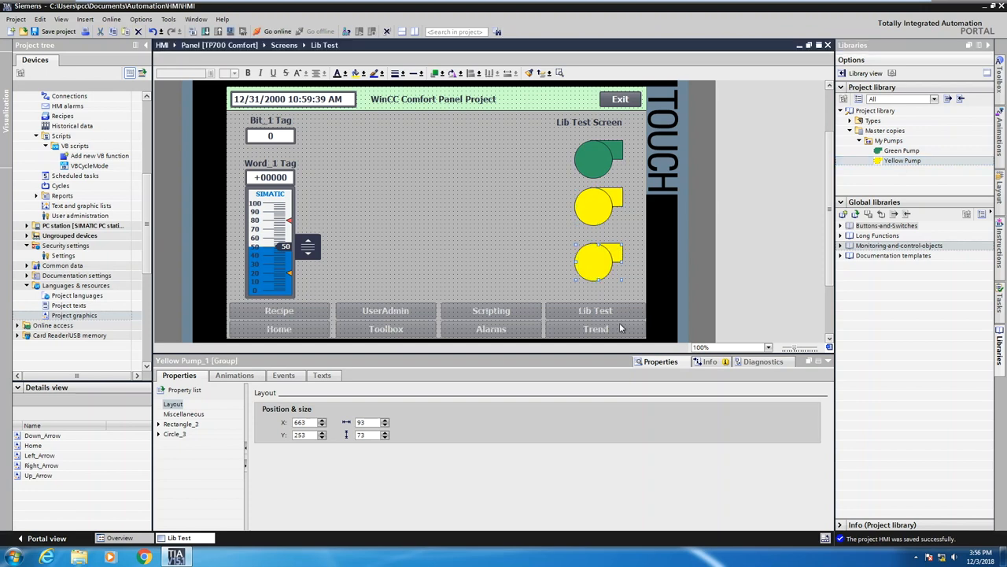
mouse_move(689, 325)
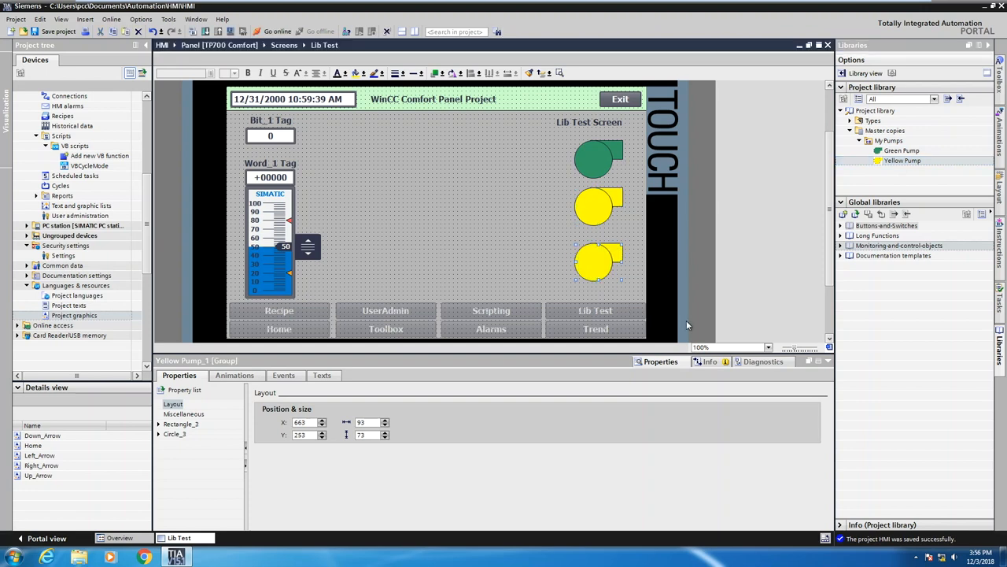
left_click(889, 140)
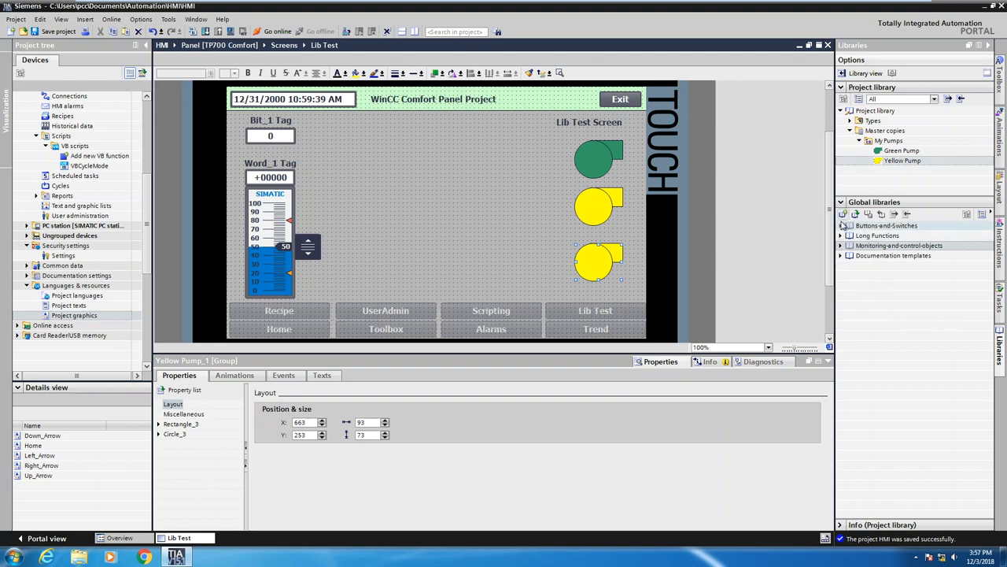
Step: Place Pushbutton_Round_G from Buttons-and-Switches > PushbuttonSwitches onto the Lib Test screen
left_click(840, 226)
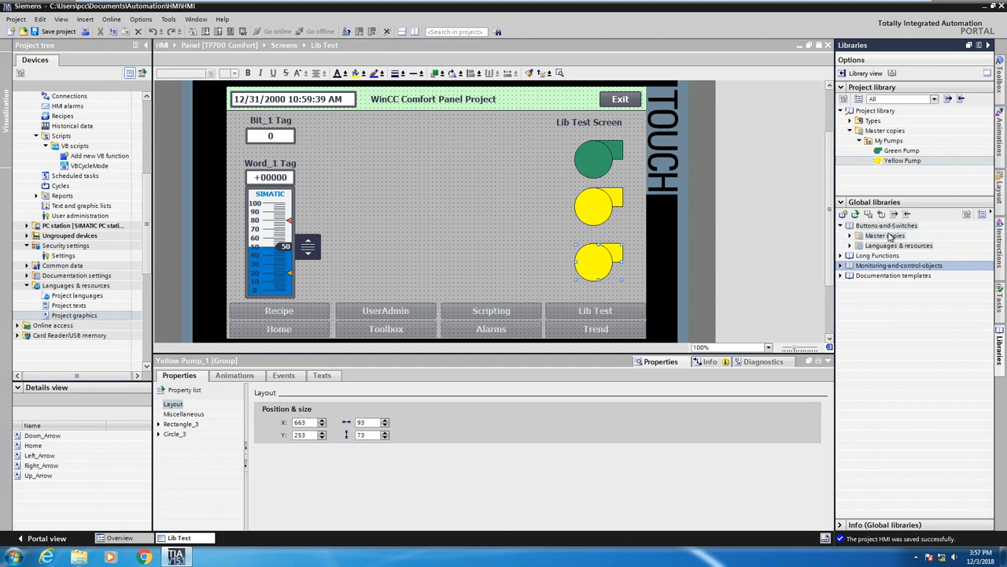
left_click(852, 235)
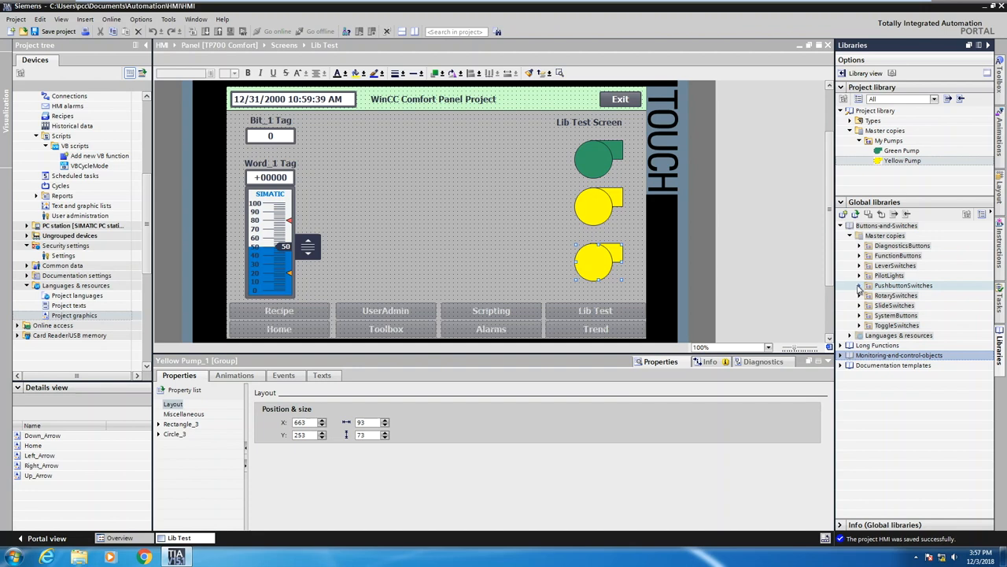
left_click(859, 284)
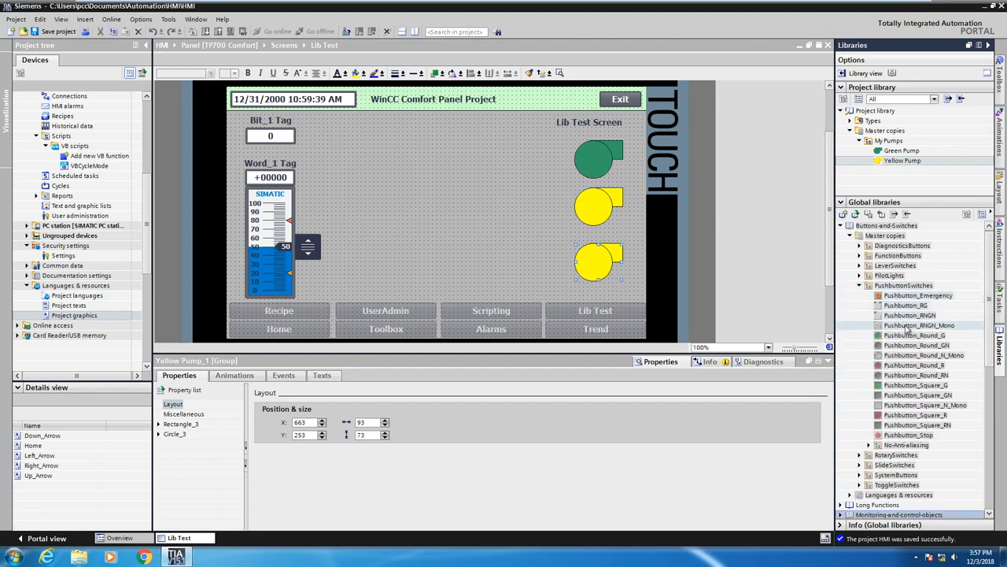
left_click(914, 335)
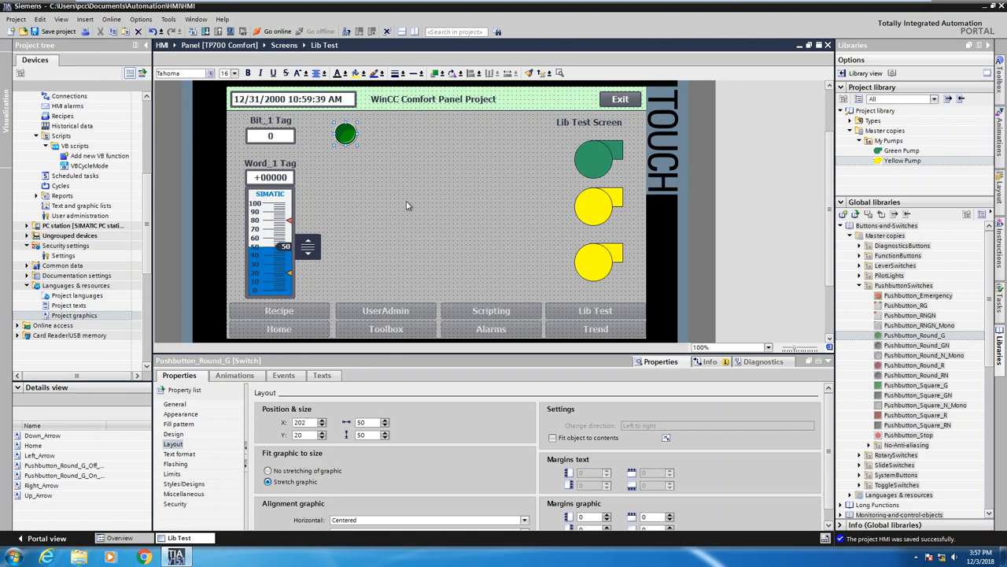
mouse_move(376, 359)
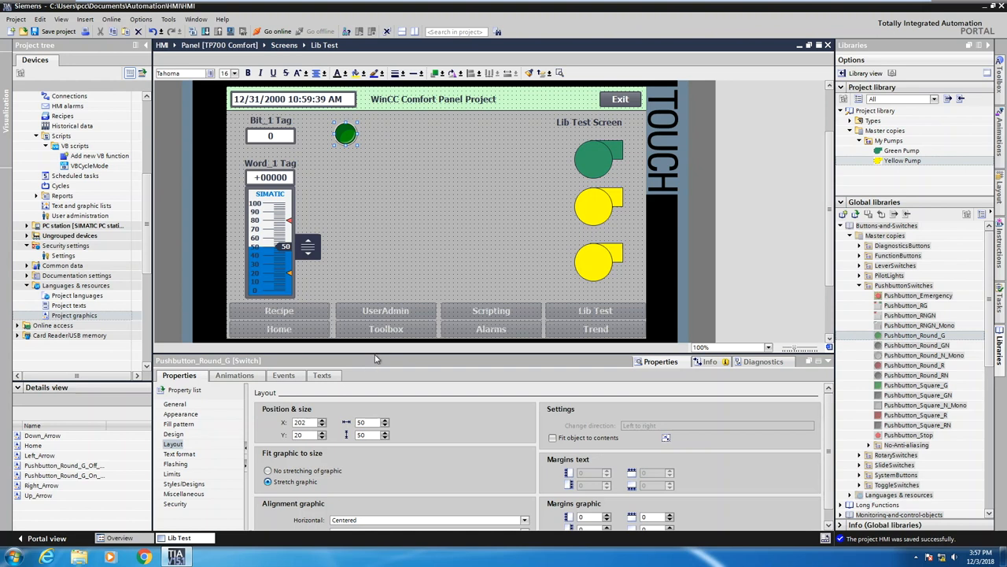
mouse_move(237, 416)
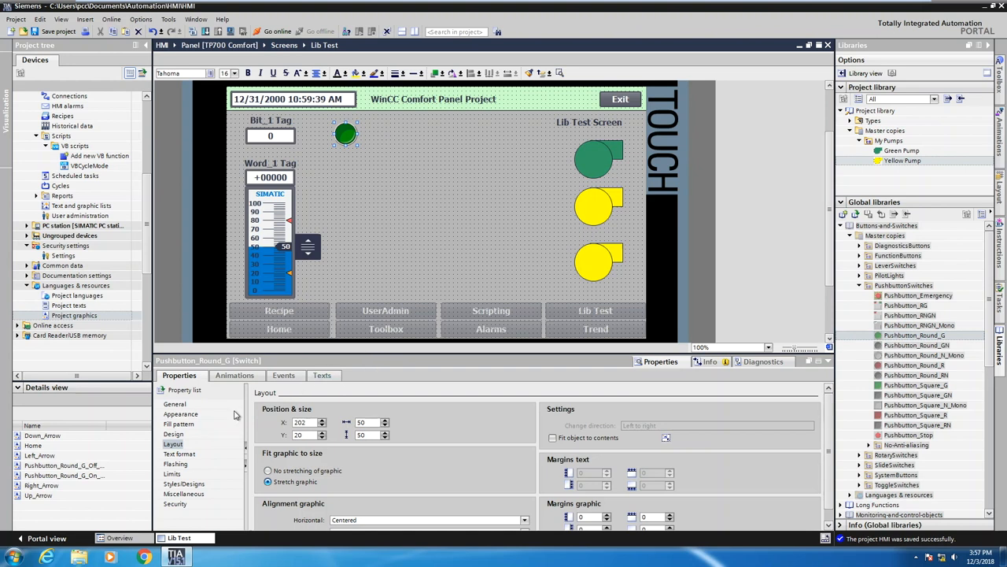
Step: Assign Bit_1 from Demo Tags as the round green pushbutton's process tag
left_click(174, 403)
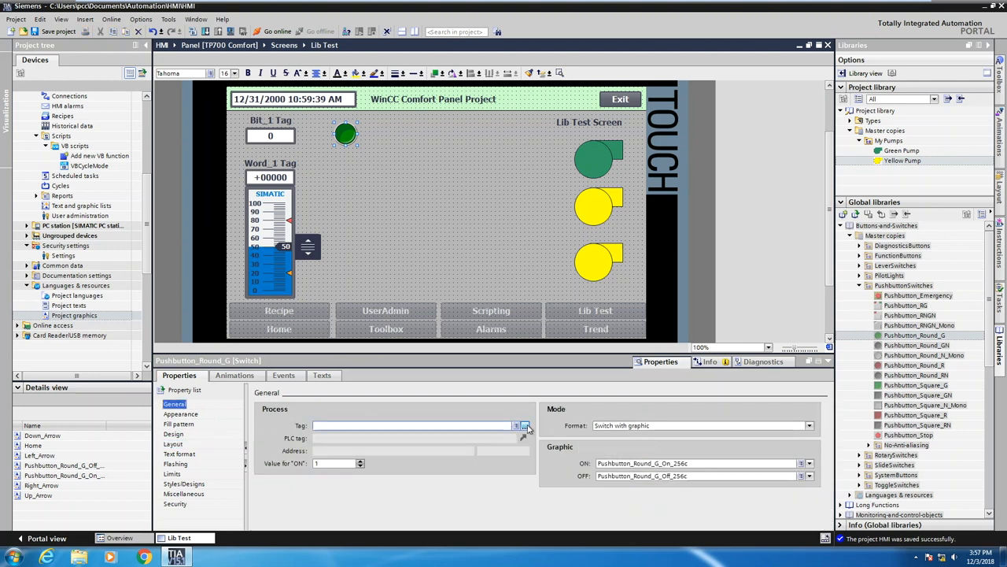
left_click(517, 425)
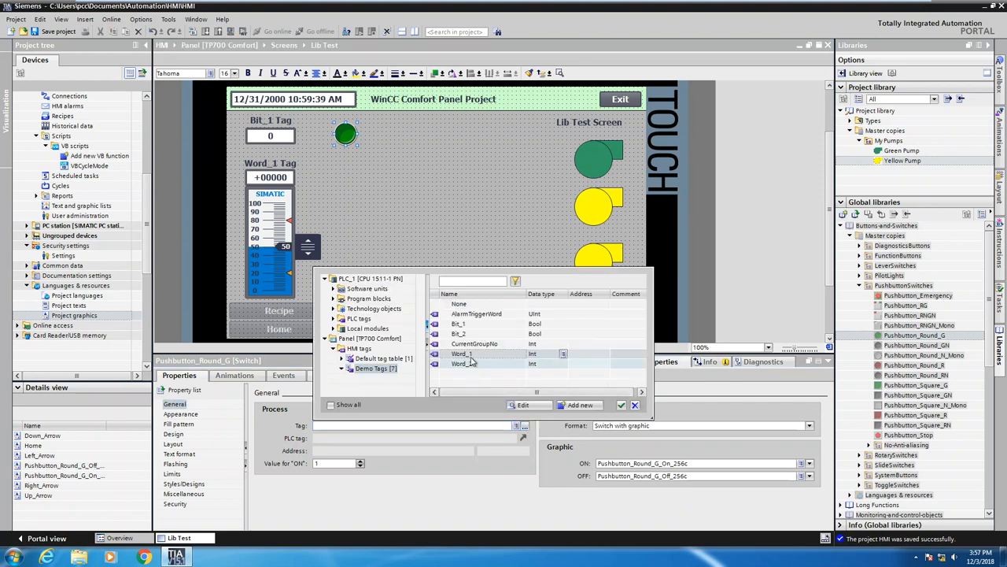
left_click(458, 323)
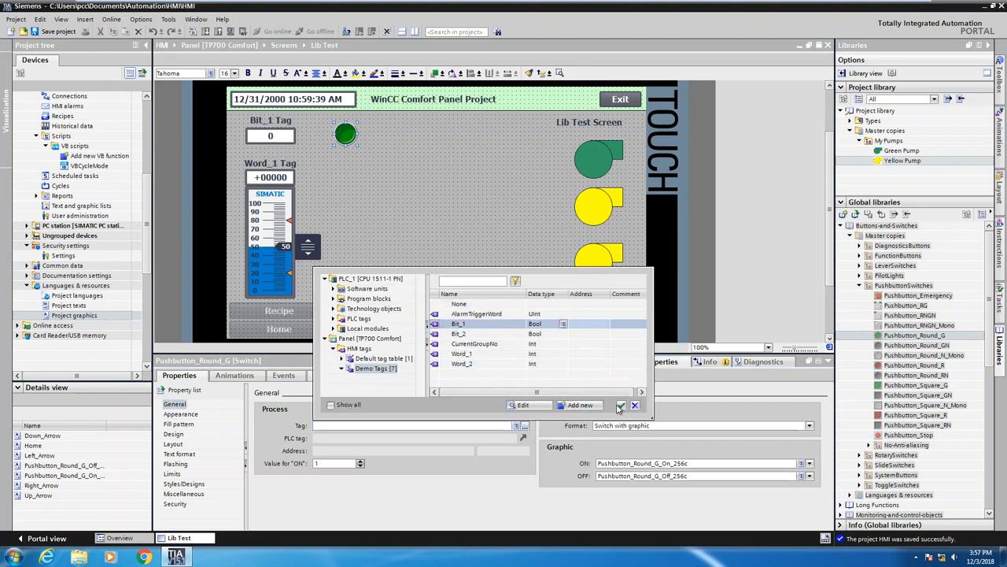
left_click(620, 405)
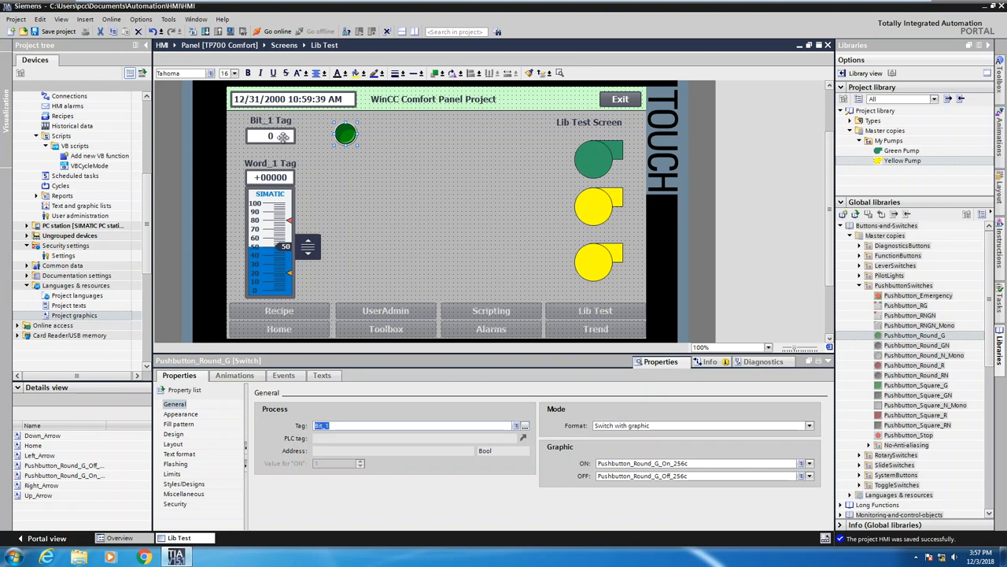
mouse_move(270, 135)
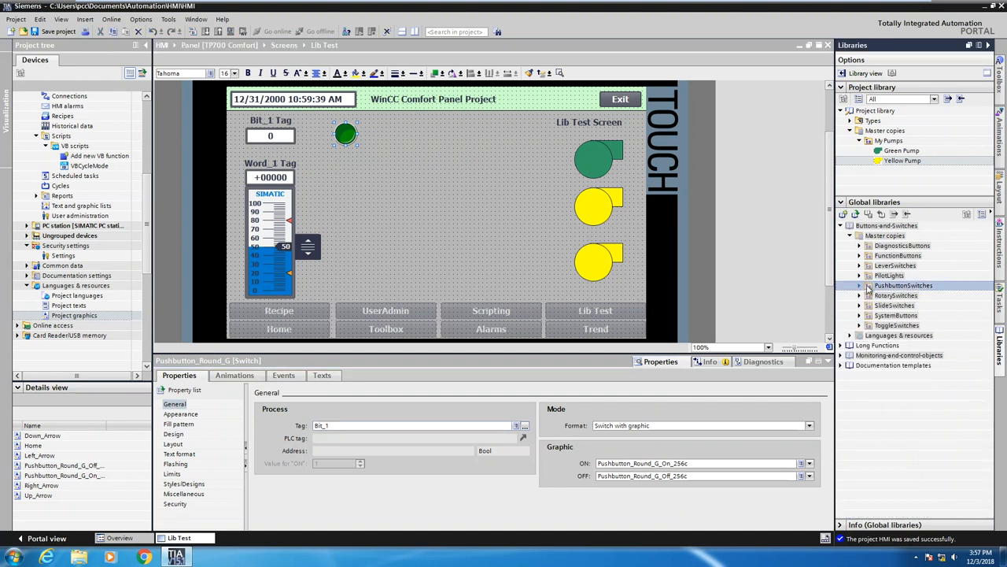
Step: Place PilotLight_Square_G beside the pushbutton and link it to Bit_1
left_click(860, 275)
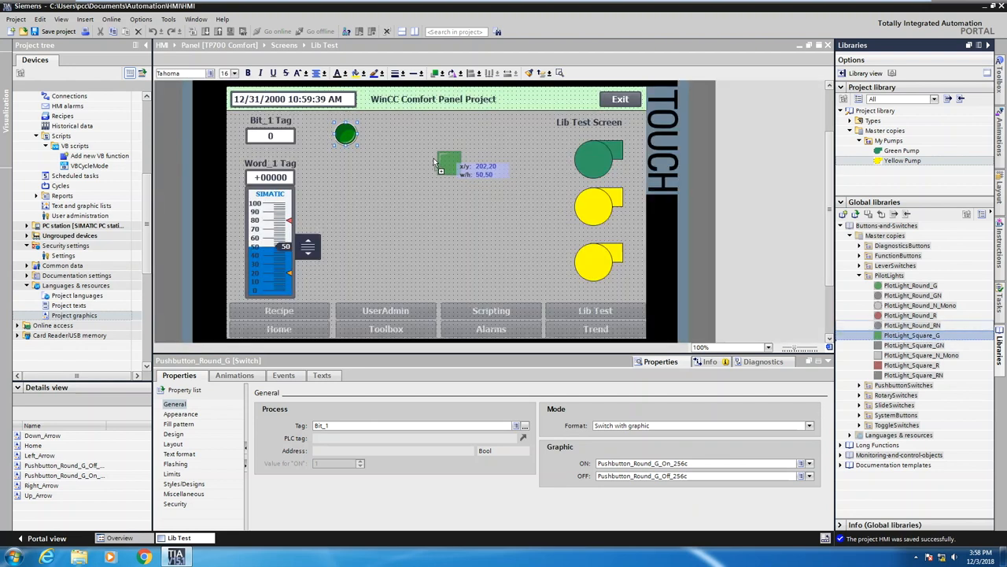
left_click_drag(449, 166, 383, 132)
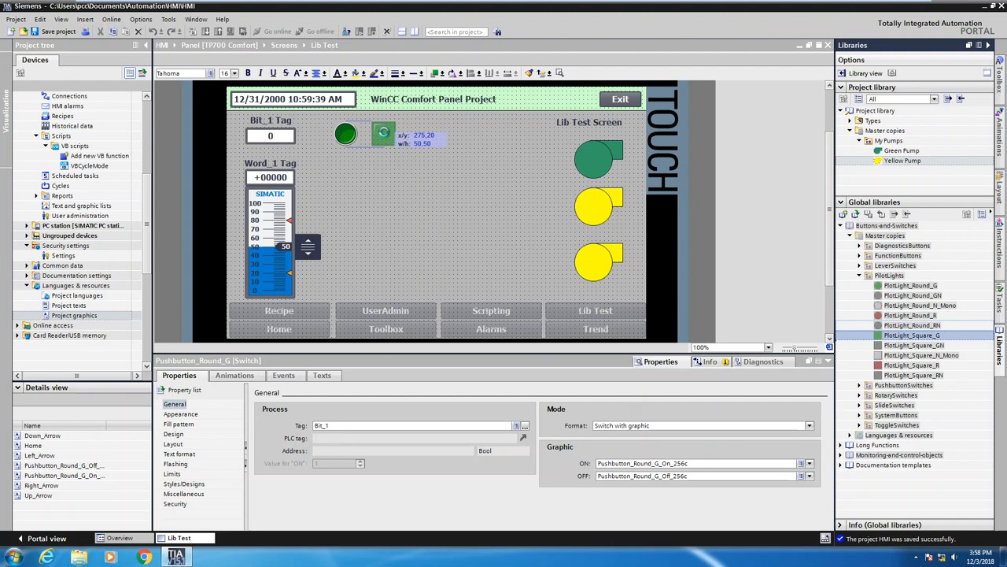
left_click(383, 134)
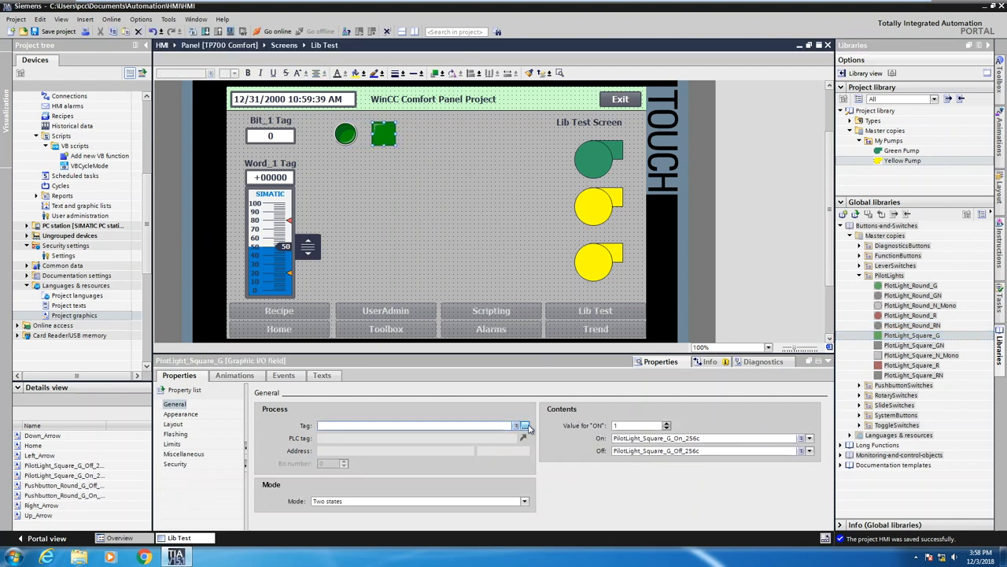
left_click(525, 425)
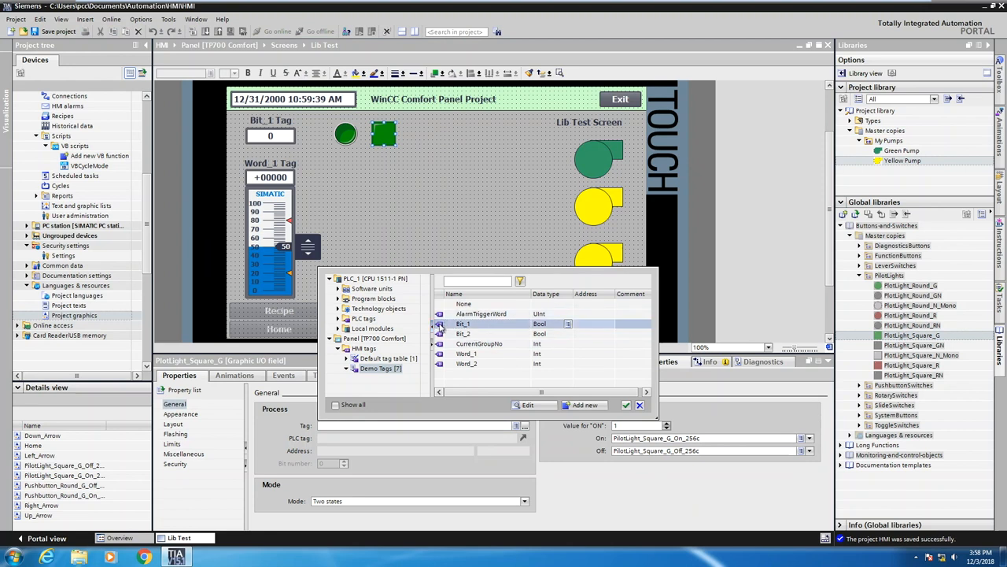
left_click(626, 404)
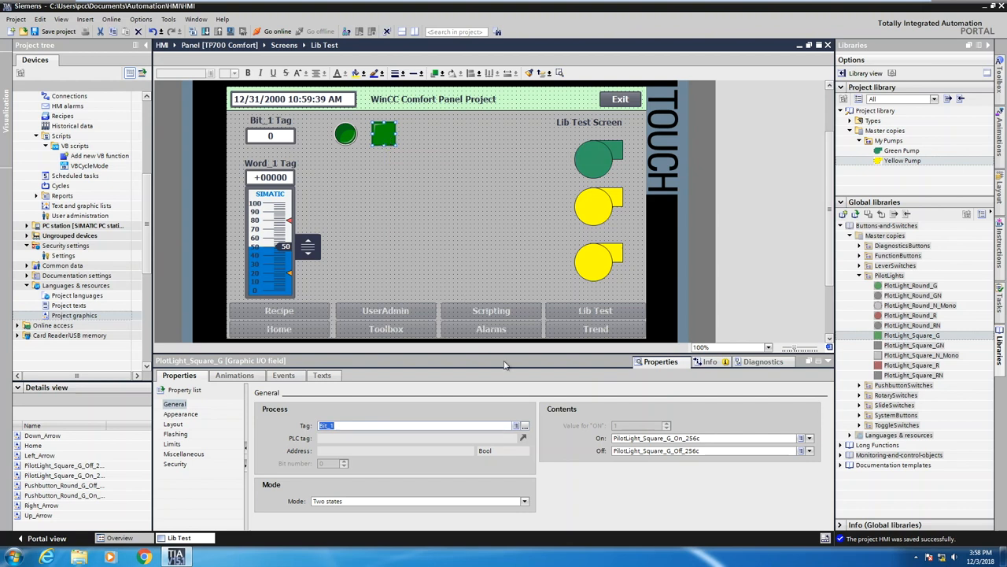
mouse_move(768, 315)
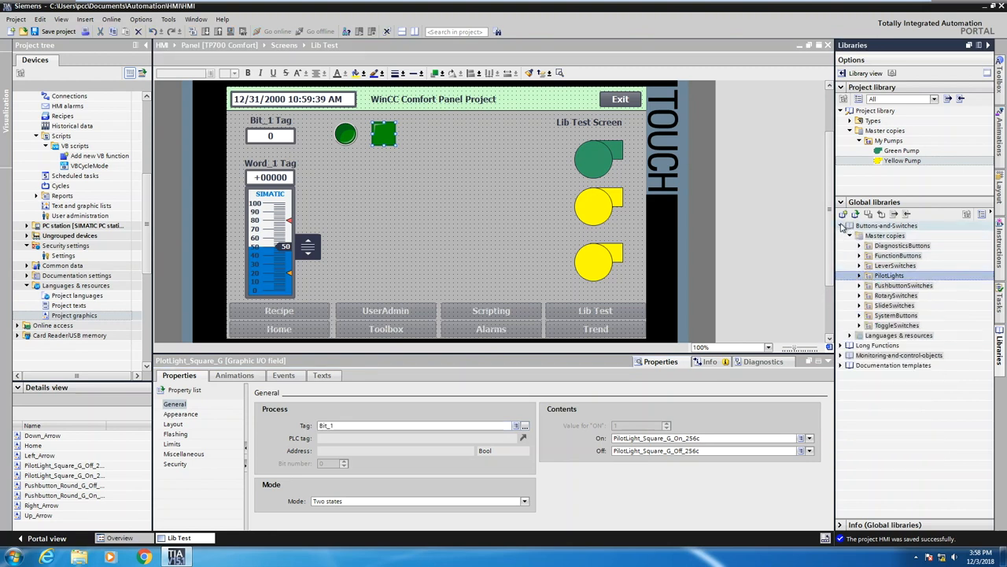
Step: Expand Monitoring-and-control-objects > Master copies > Design_5 in the global libraries
left_click(841, 225)
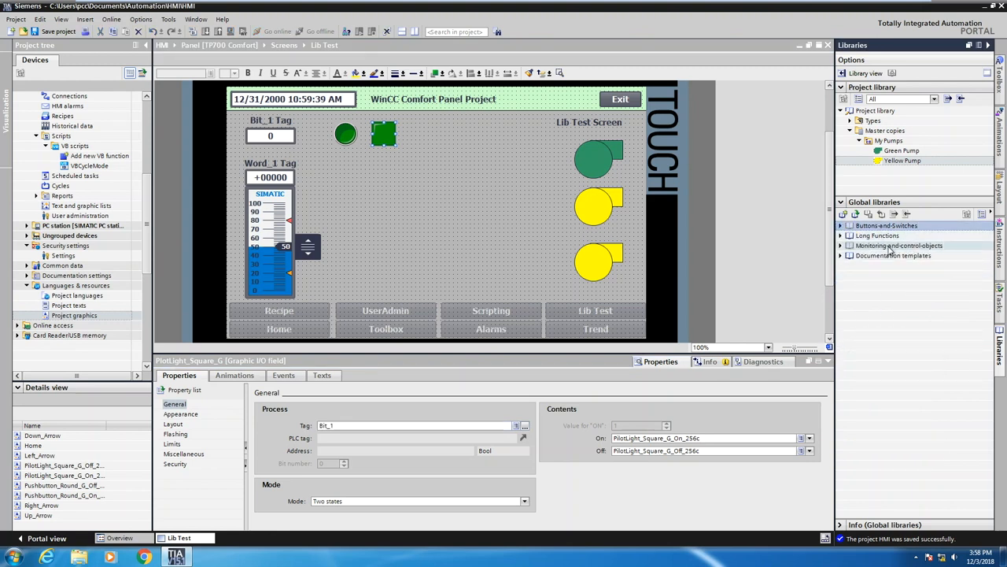
left_click(840, 244)
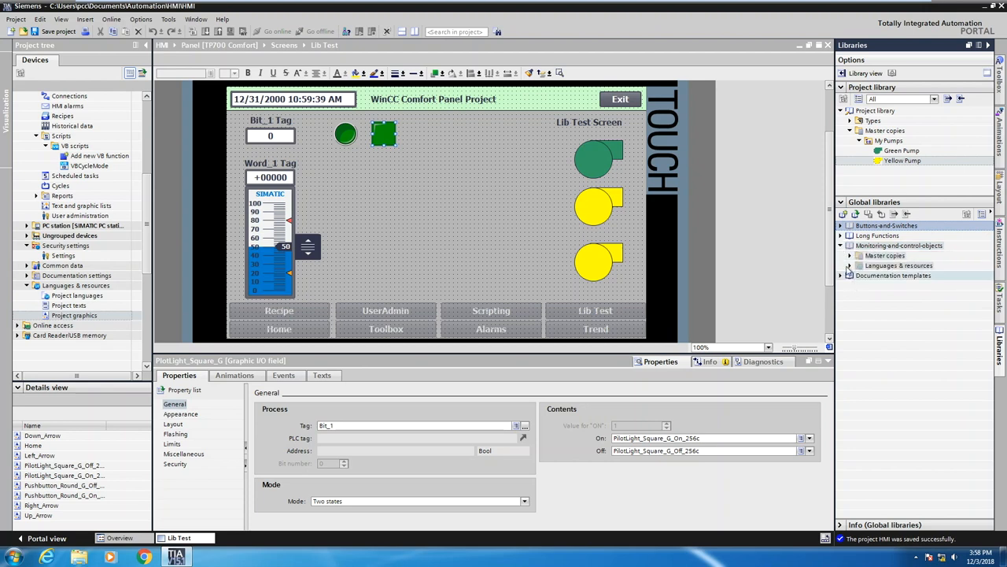
left_click(859, 255)
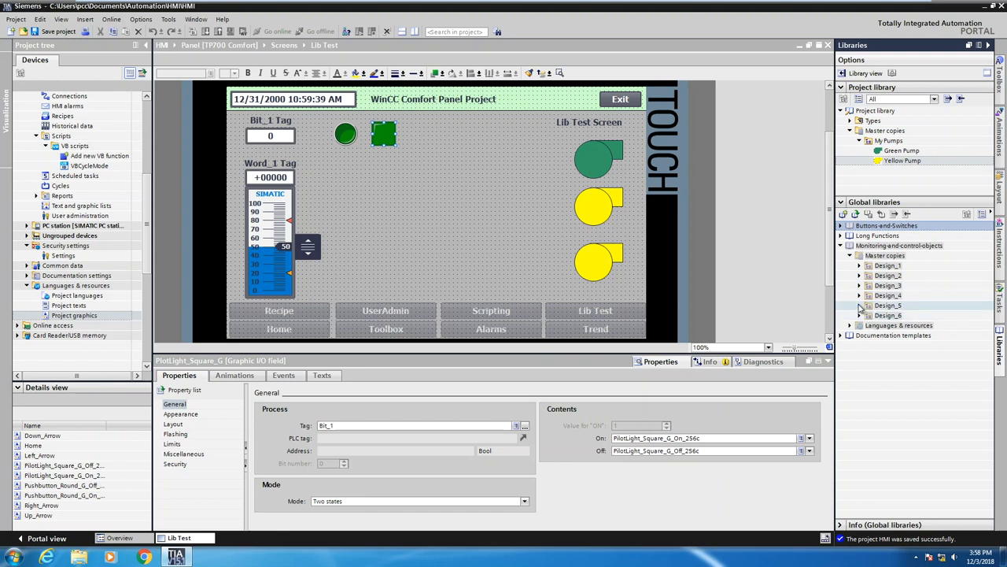
left_click(859, 305)
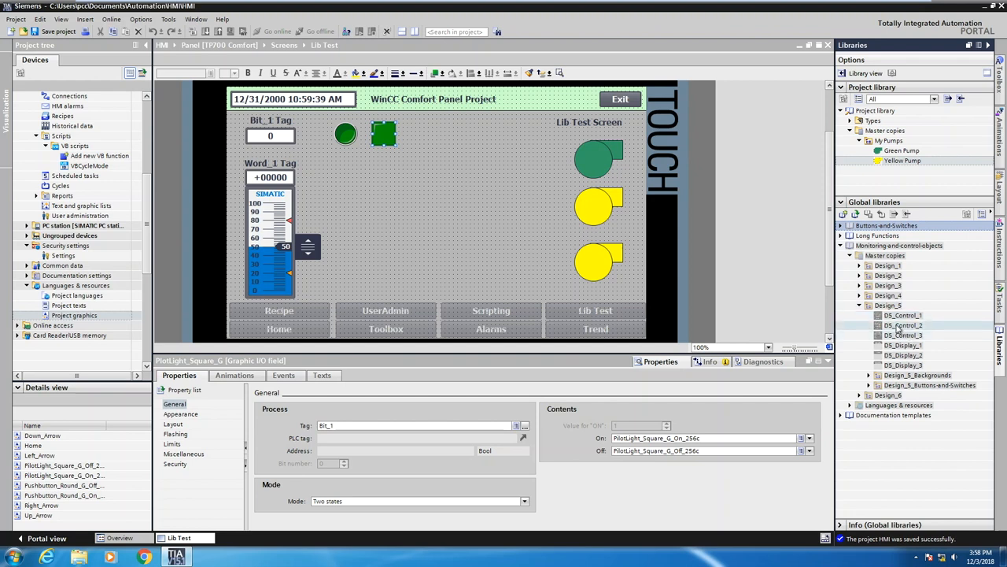
Step: Set the DS_Control_2 speed gauge to Word_1, scale maximum 100, gradation 10
left_click(902, 325)
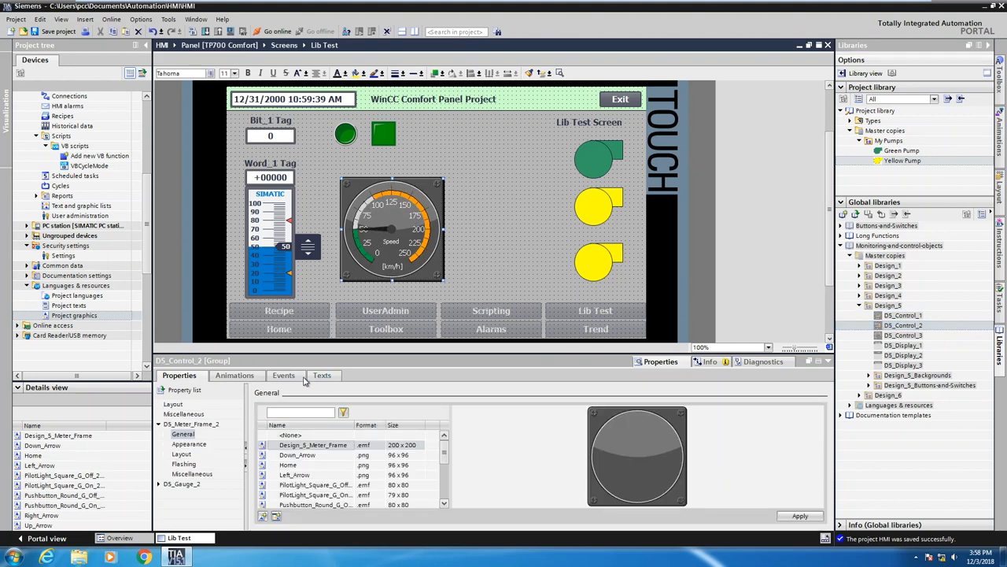
mouse_move(299, 352)
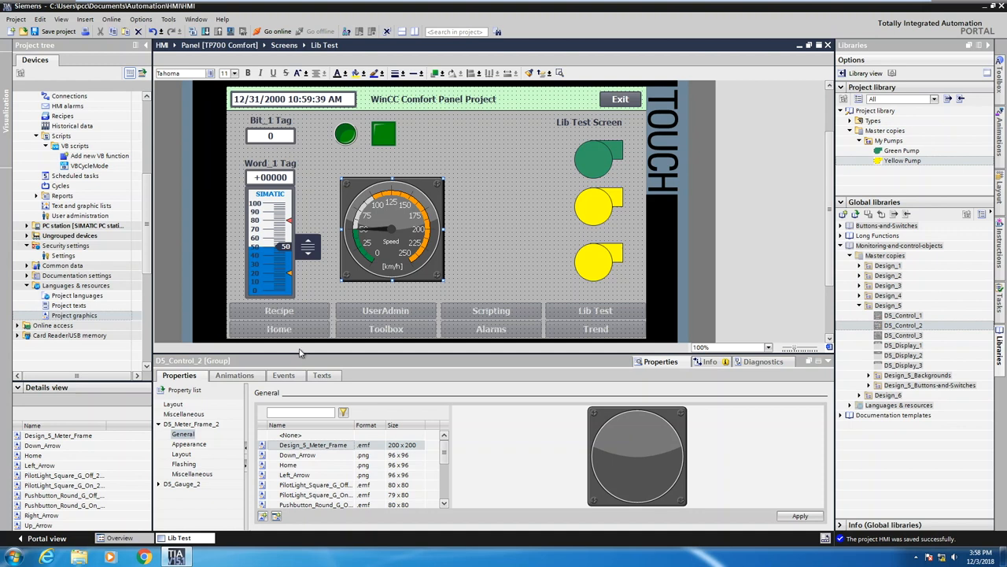
mouse_move(306, 358)
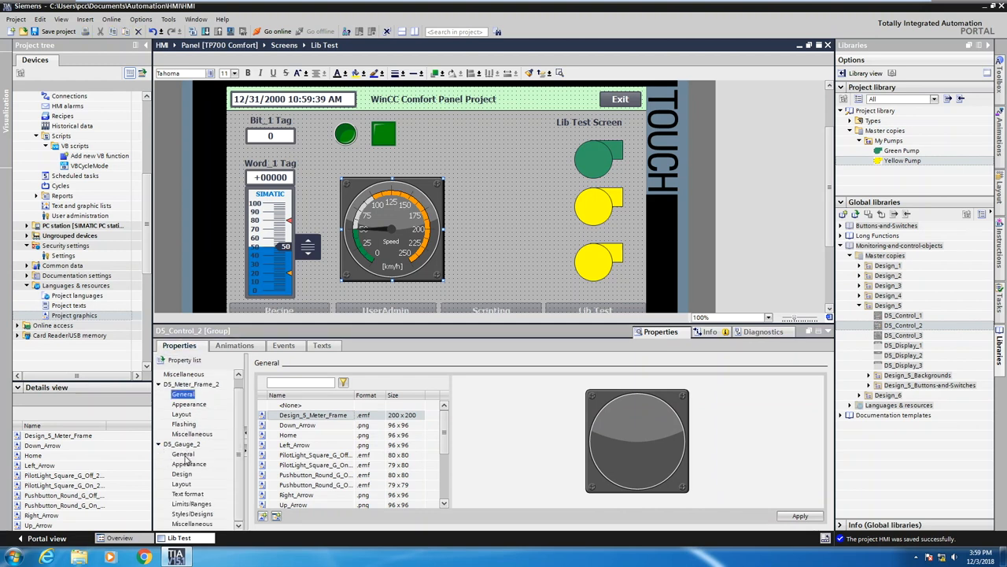
left_click(182, 454)
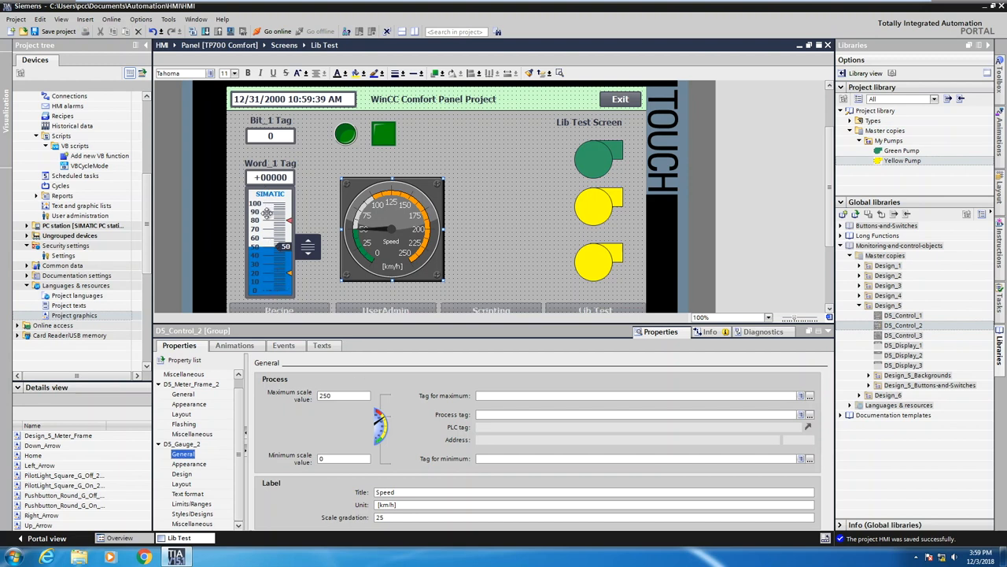
mouse_move(320, 431)
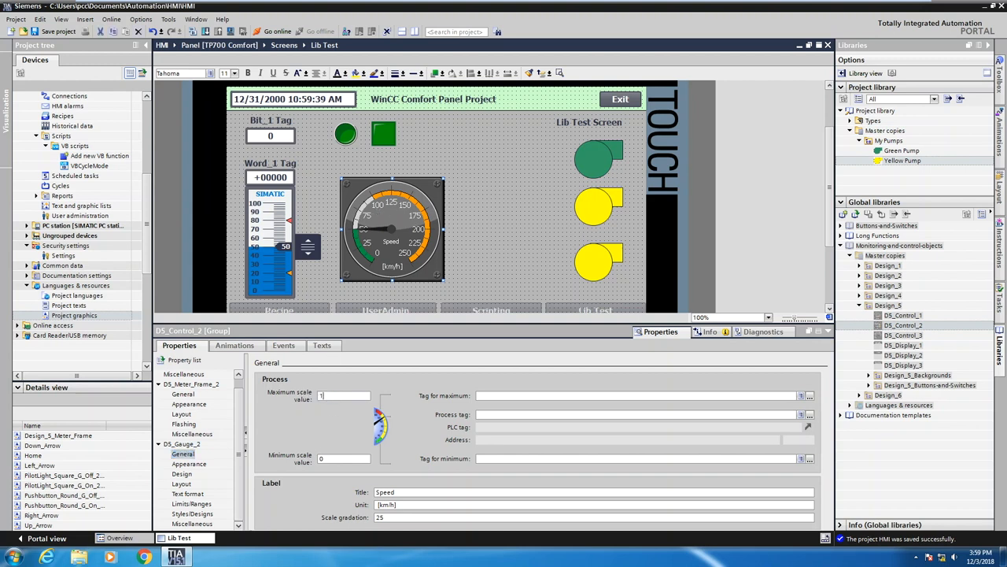
type("100")
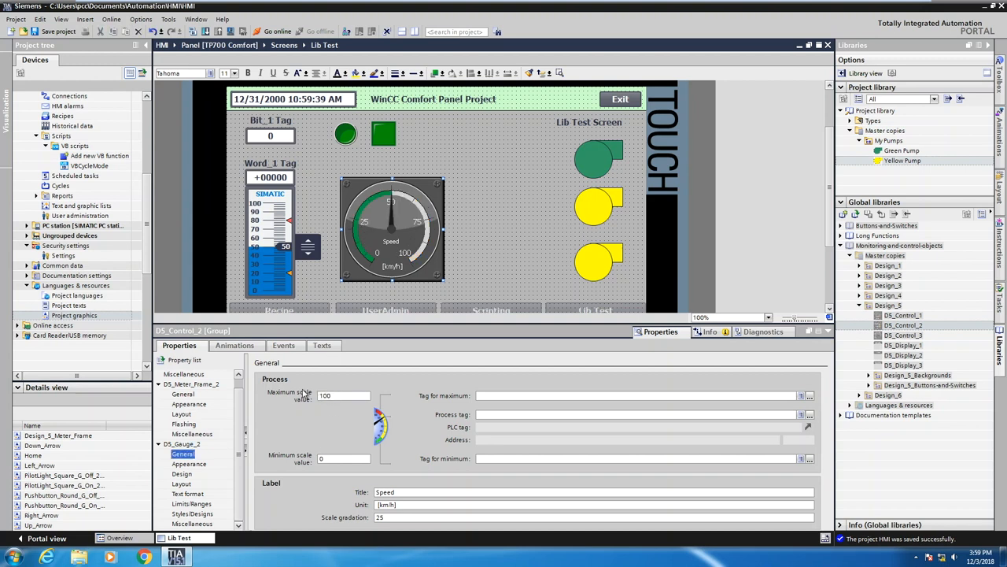
mouse_move(476, 417)
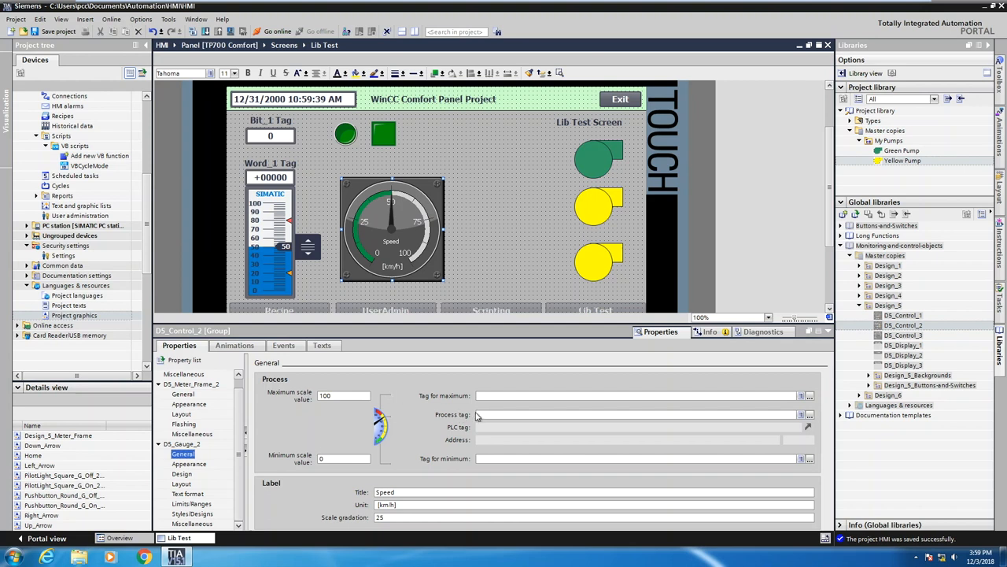
left_click(809, 415)
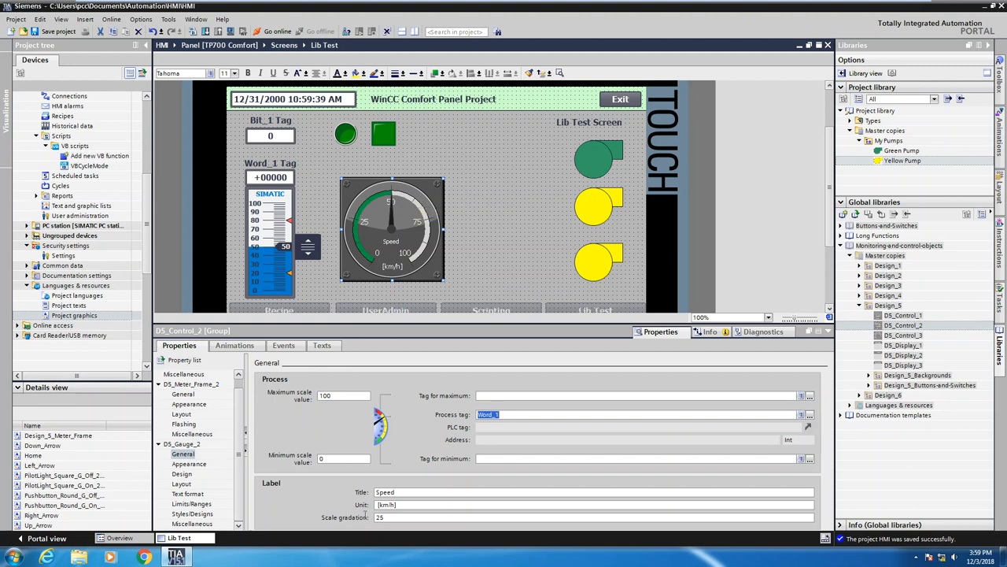
left_click(380, 517)
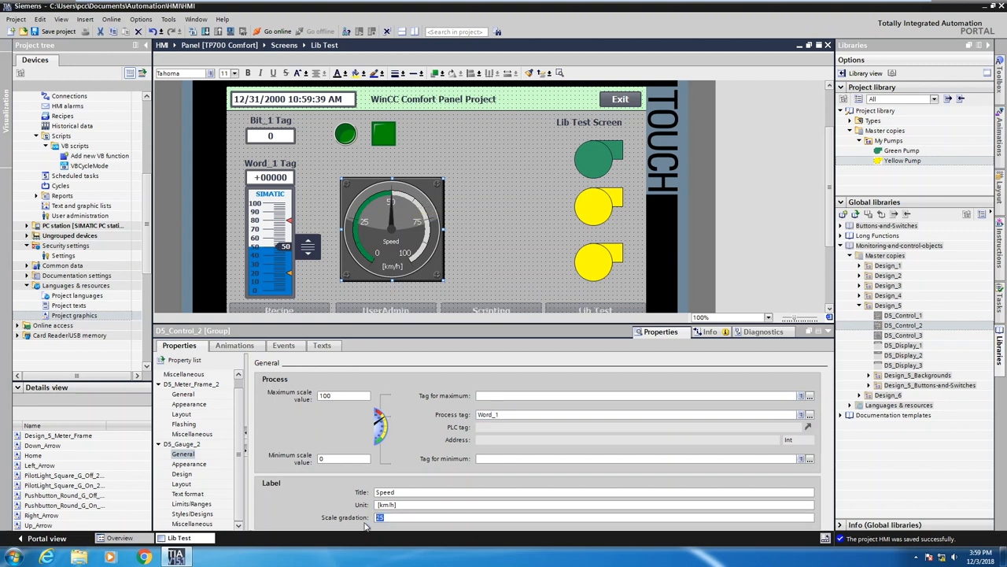
type("10")
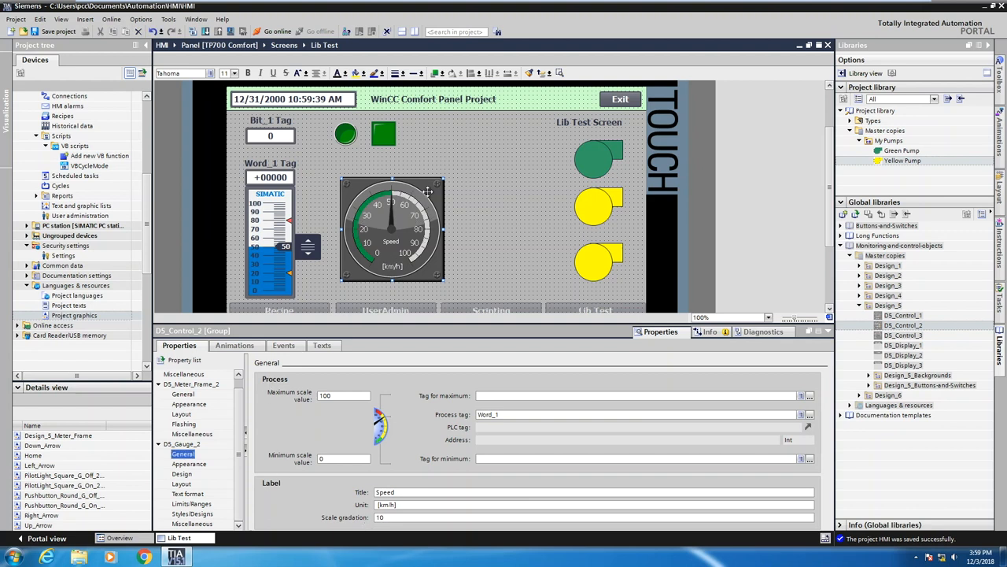
mouse_move(417, 232)
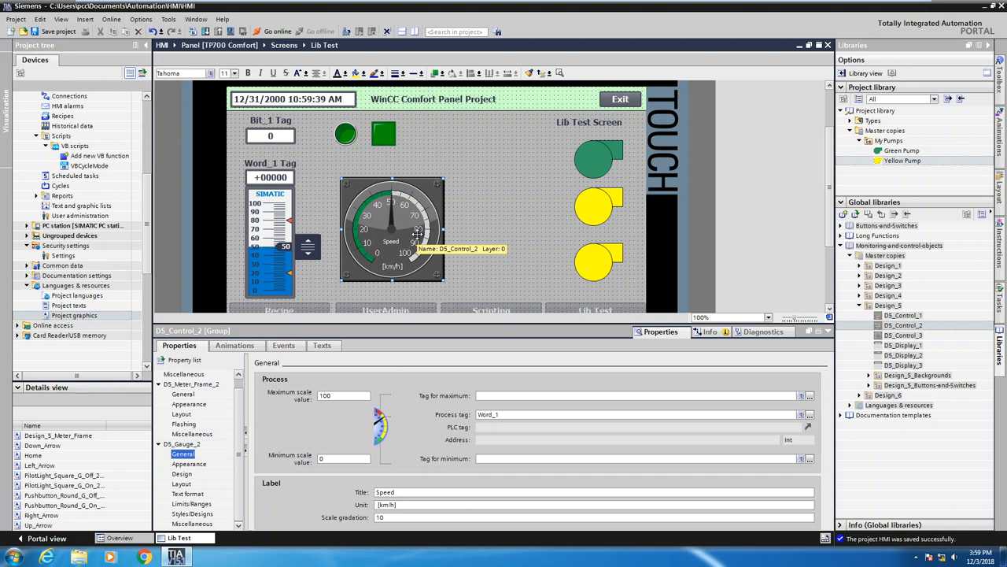
mouse_move(464, 263)
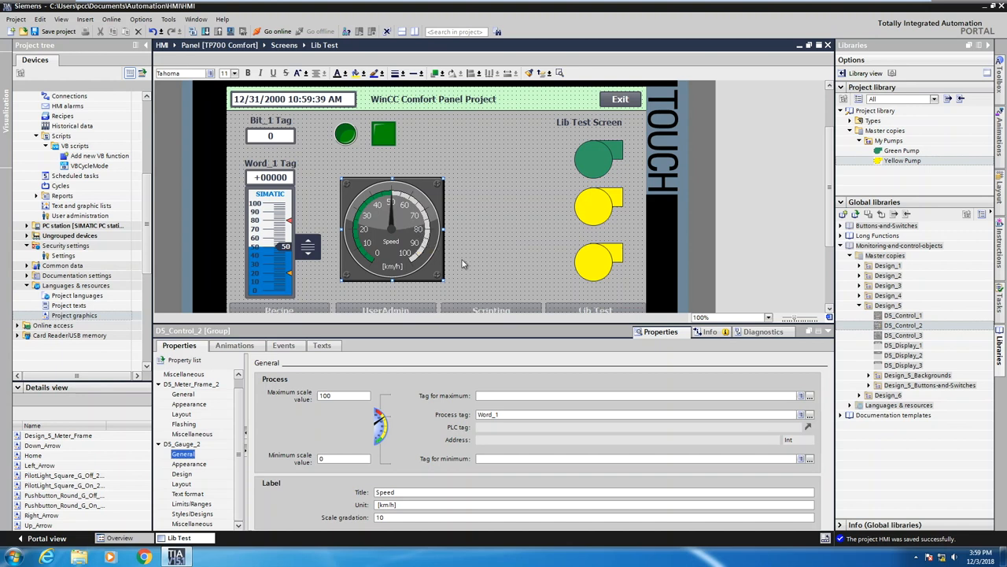
Step: Place DS_Pilotlight_Green from Design_5_Buttons-and-Switches on the screen and link it to Bit_1
left_click(903, 315)
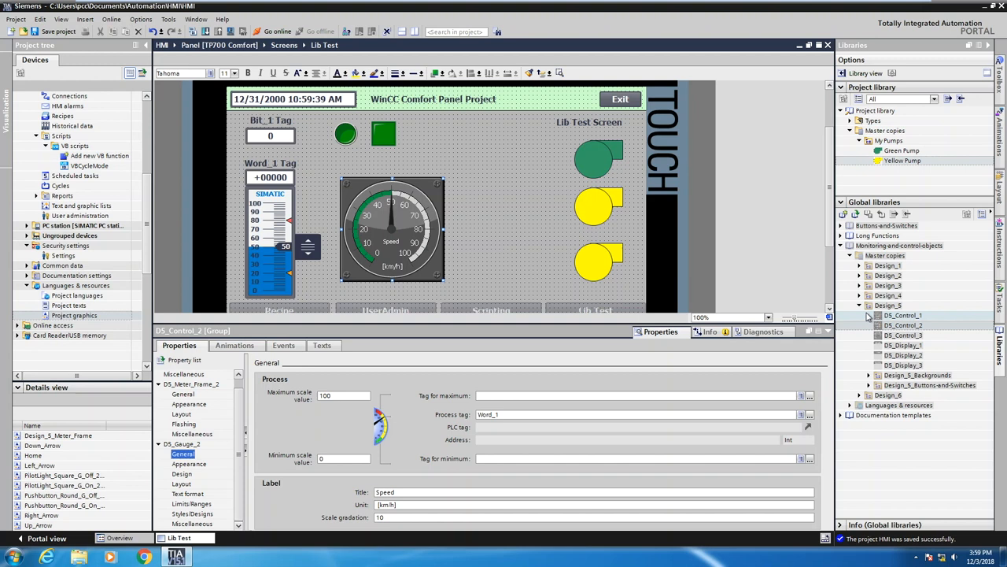
mouse_move(870, 321)
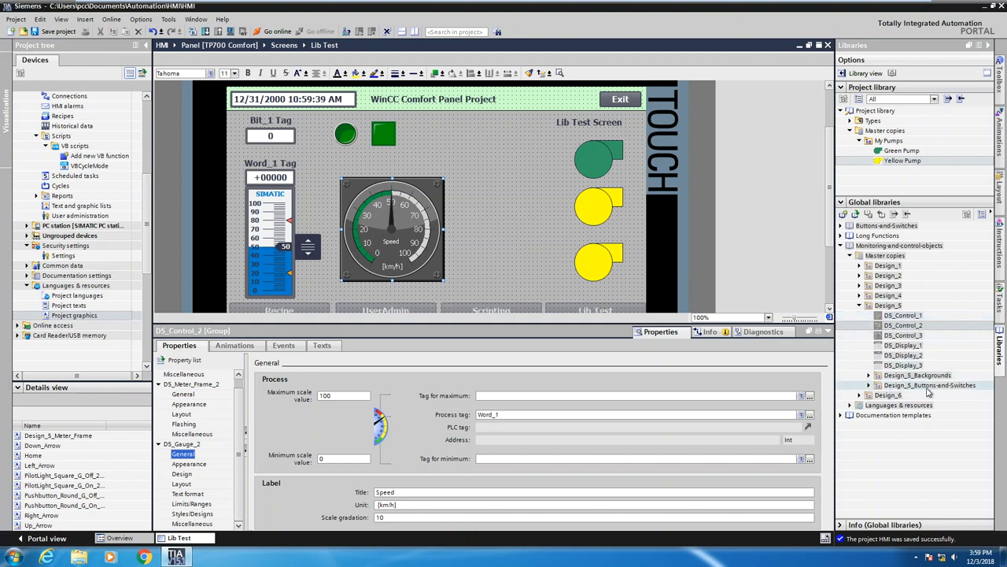
left_click(869, 385)
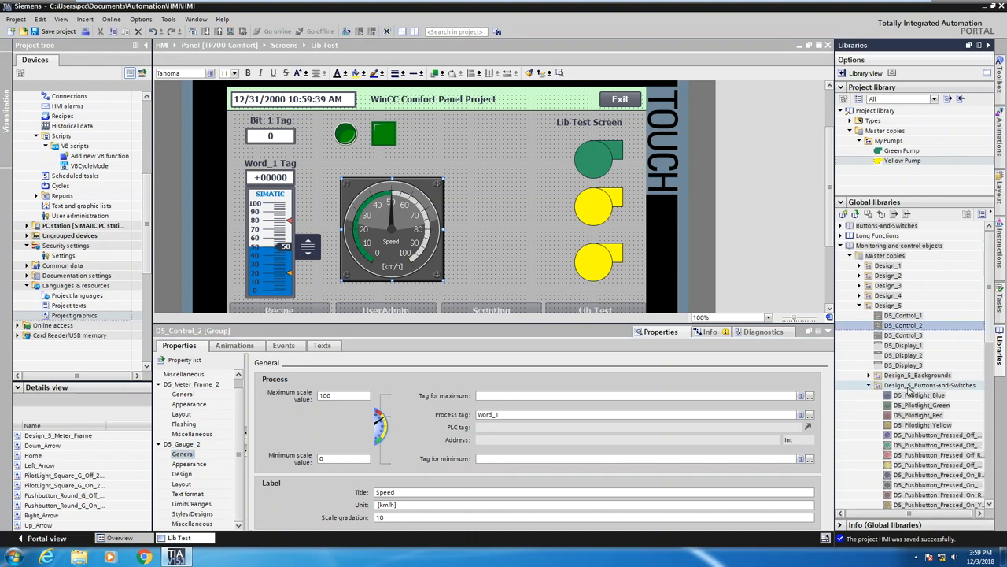
left_click(921, 405)
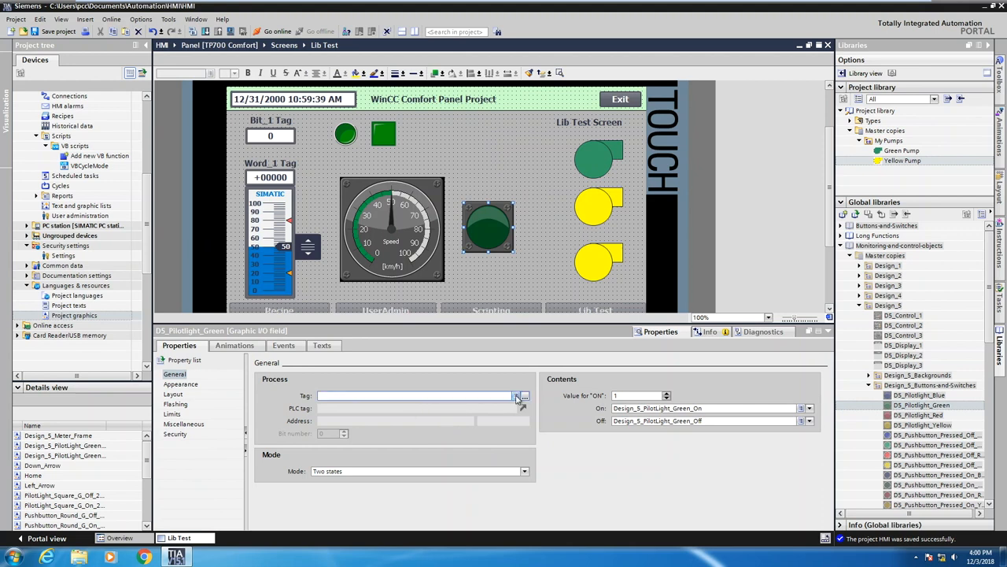
left_click(517, 395)
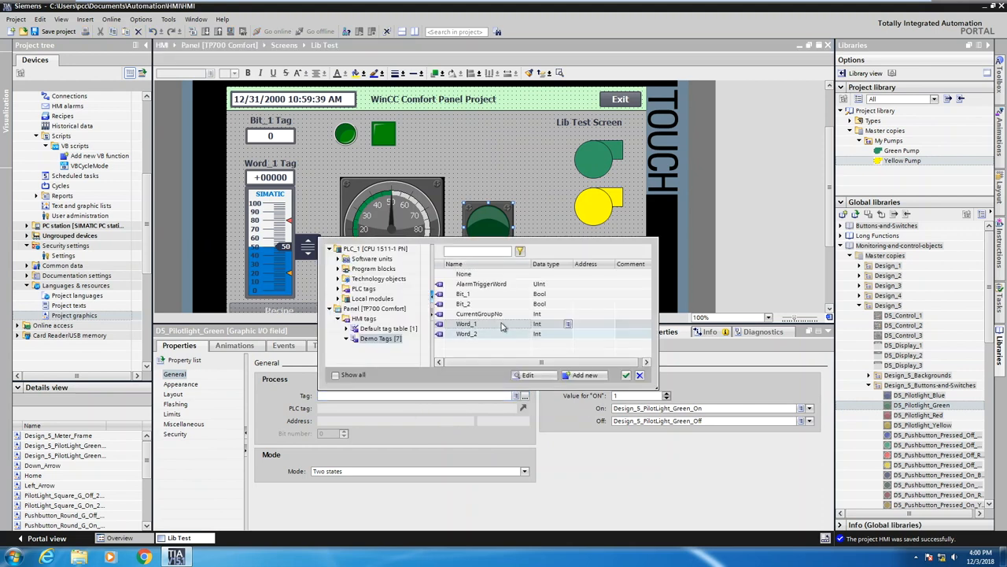
left_click(465, 293)
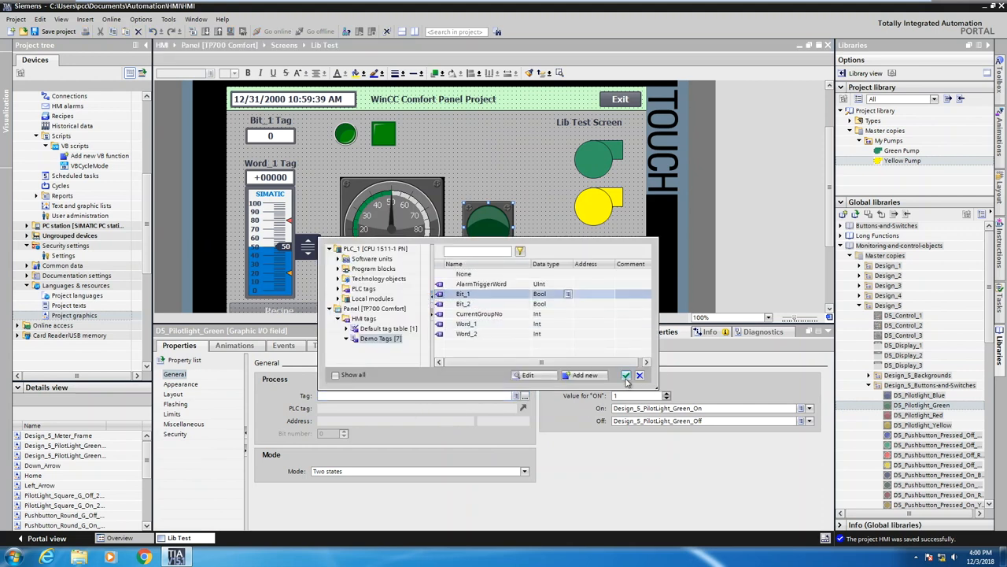
left_click(627, 375)
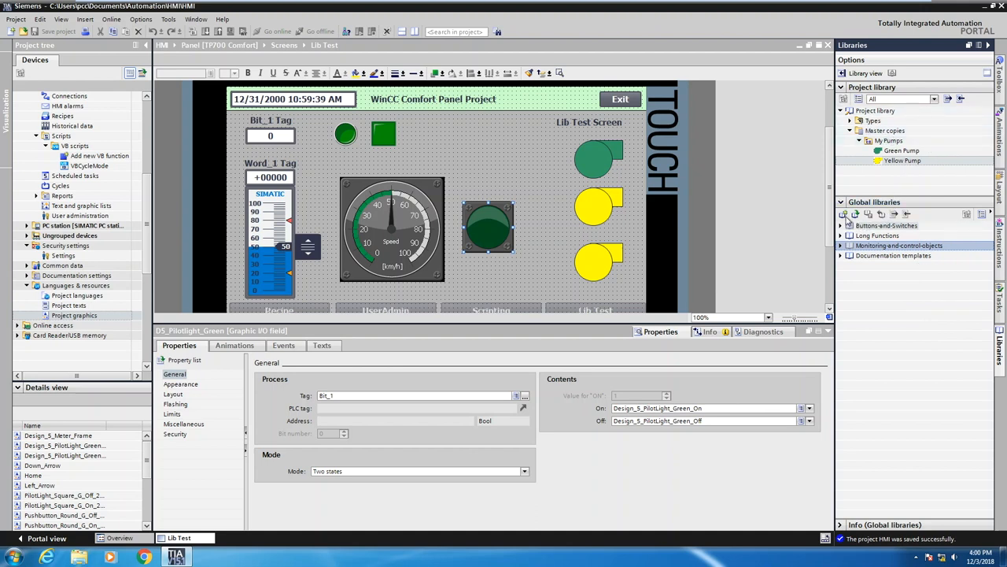
Step: Create global library Library1 with the default name and expand its folders
left_click(843, 214)
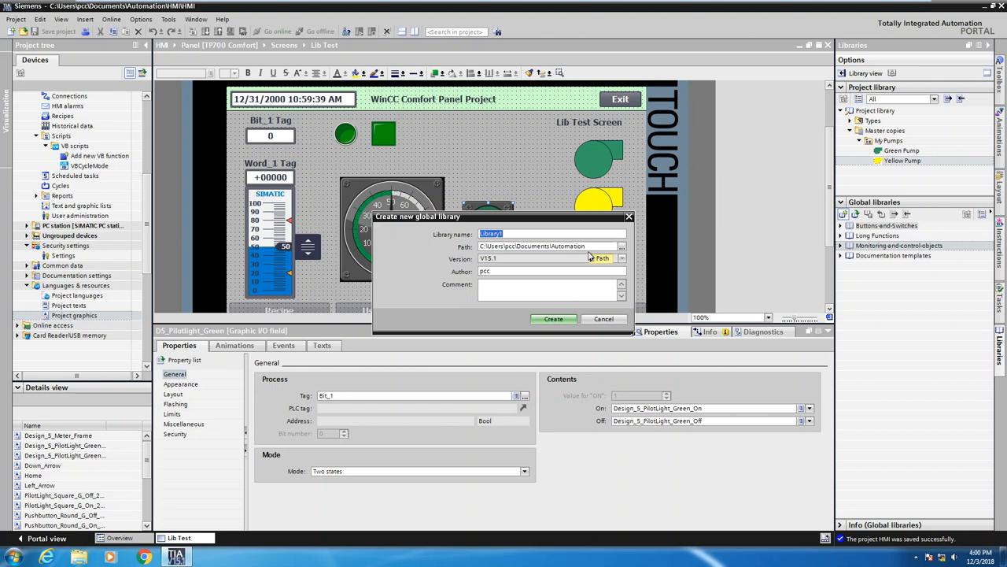
left_click(553, 318)
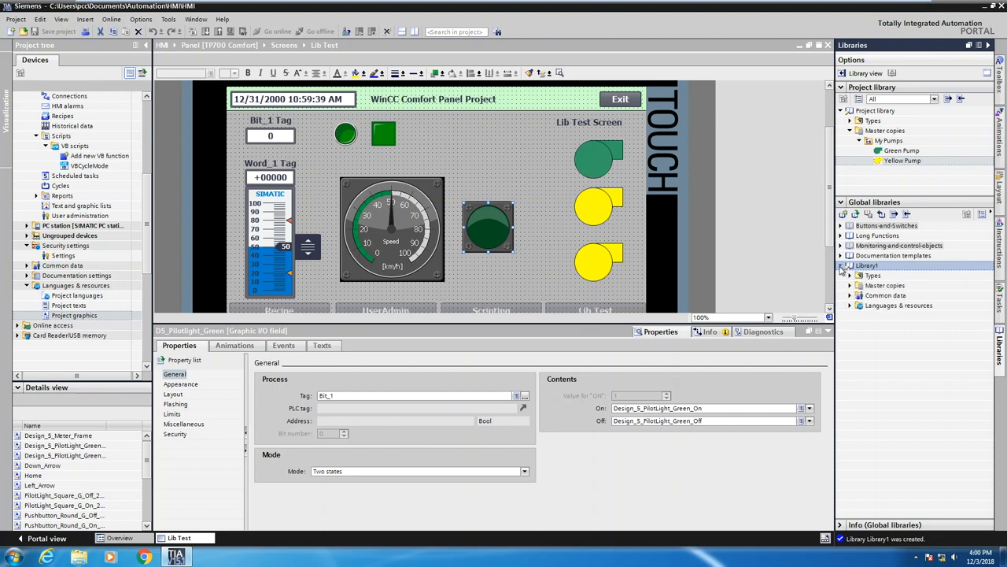
left_click(884, 295)
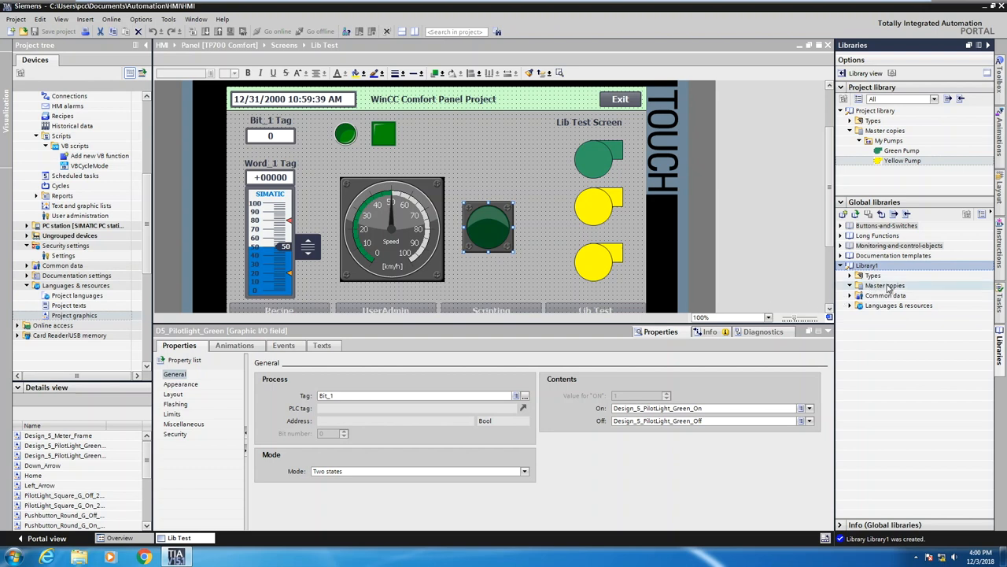
Step: Copy the screen's green pump into Library1's Master copies and open Library1's save action
left_click(594, 158)
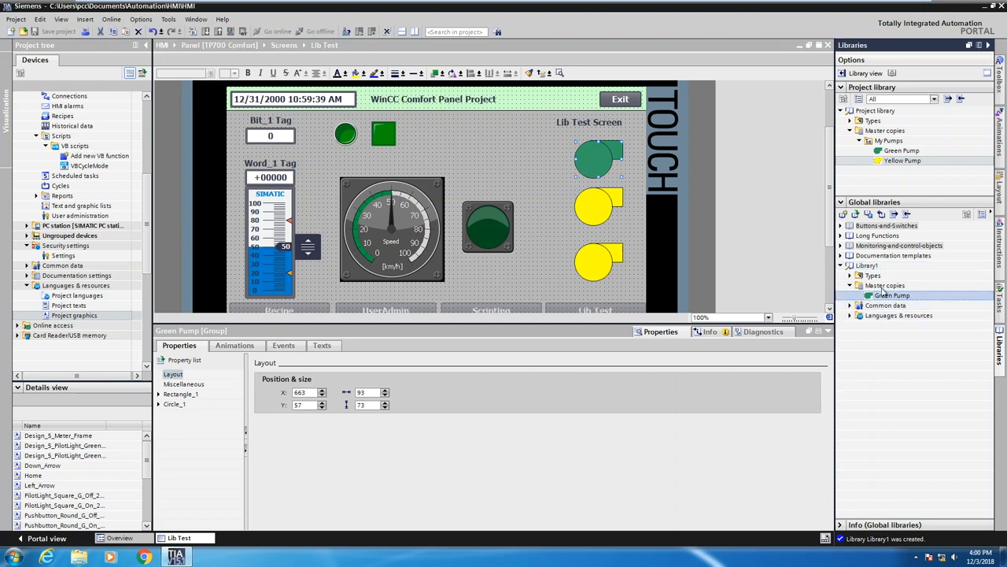
right_click(866, 265)
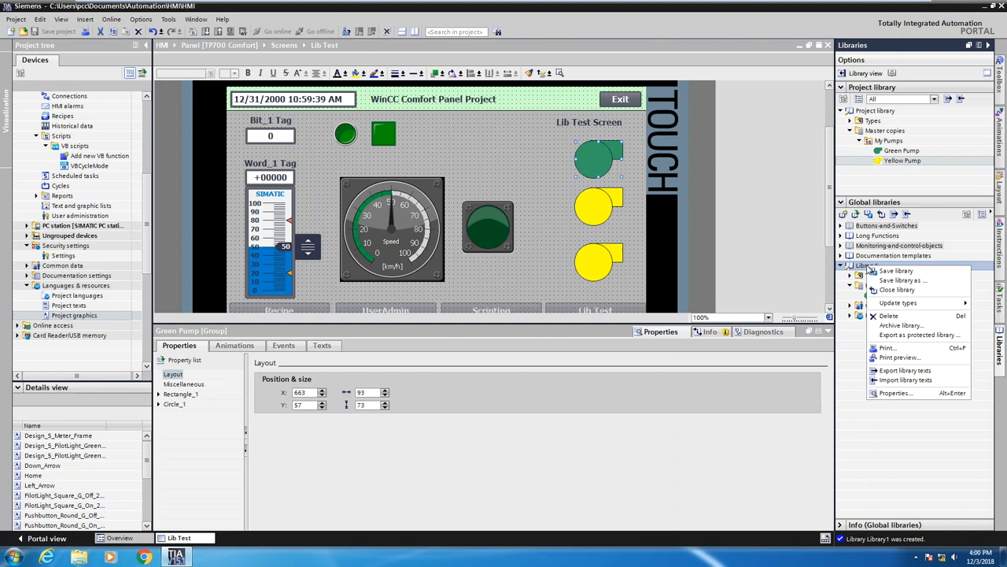
mouse_move(903, 280)
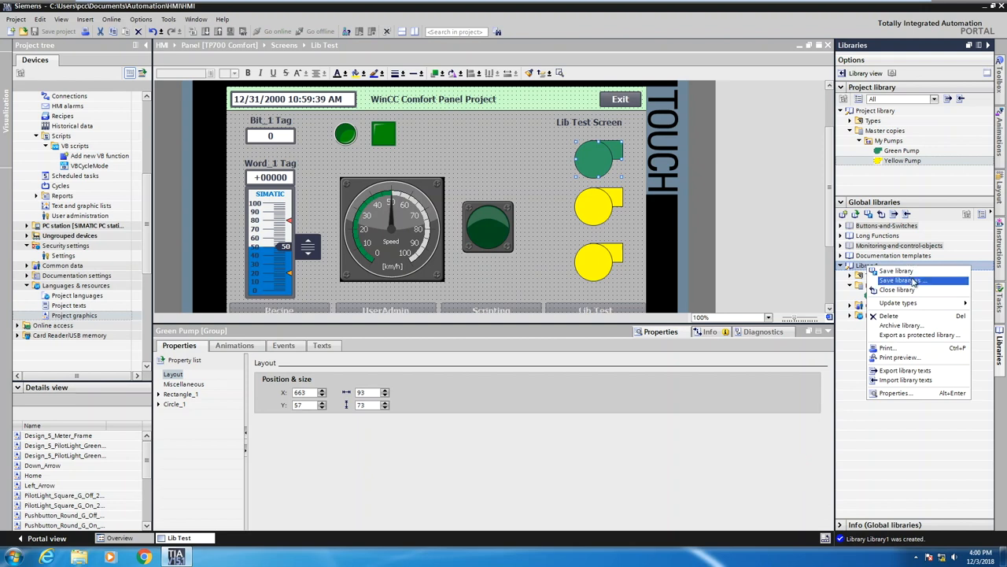
mouse_move(918, 325)
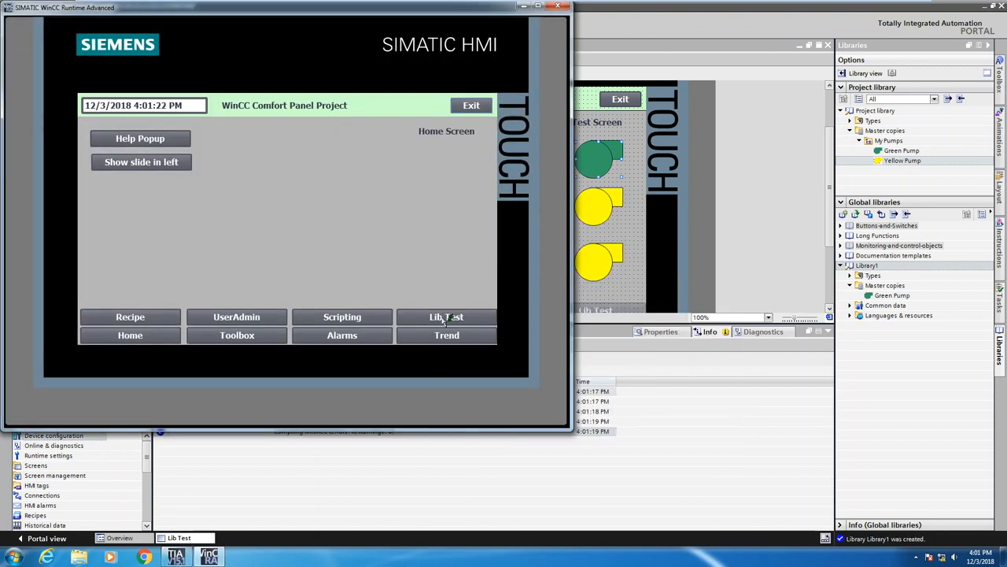
Step: In runtime, open Lib Test, set Bit_1 to light the pilot lights, and raise Word_1 to 31
left_click(446, 316)
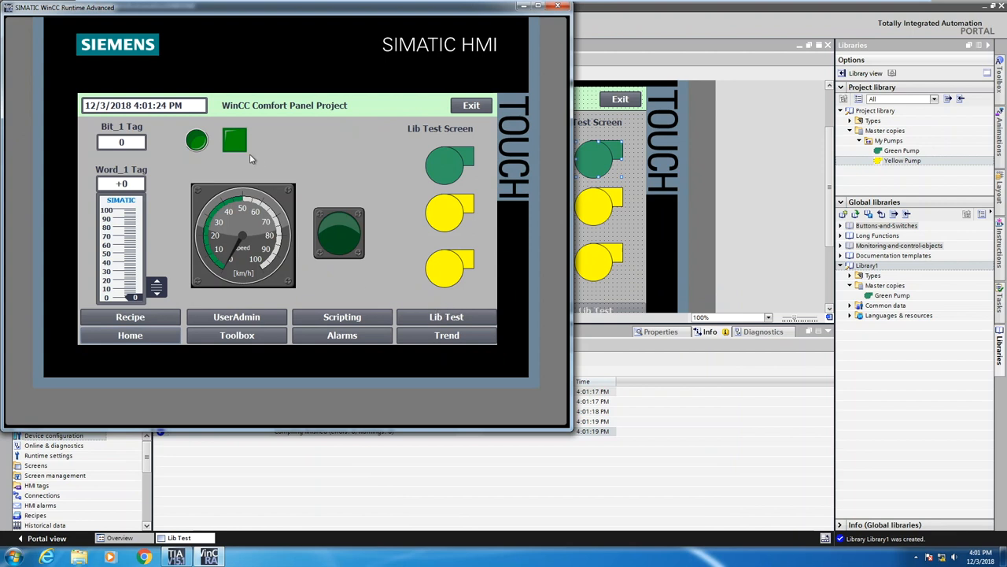
left_click(196, 140)
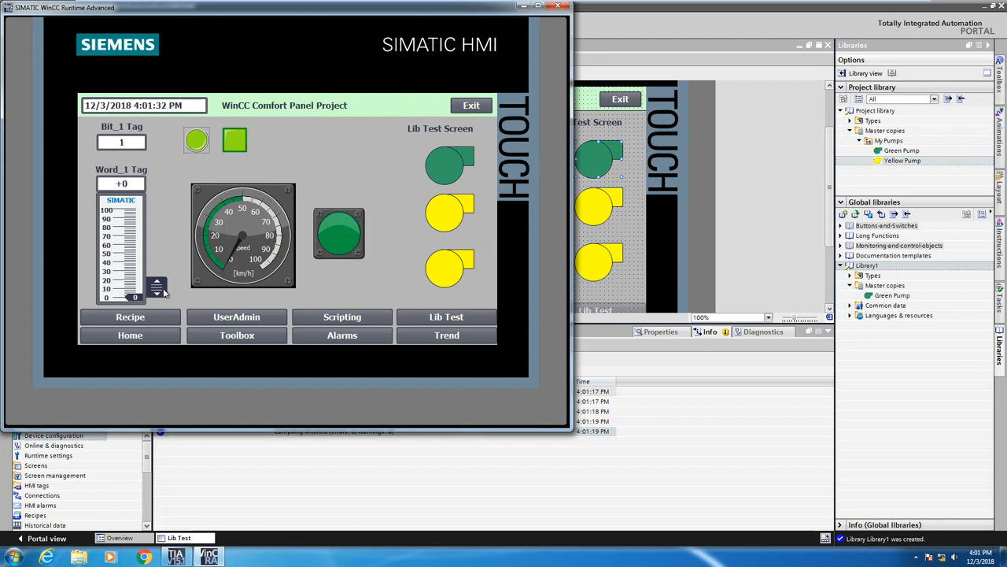
left_click(156, 271)
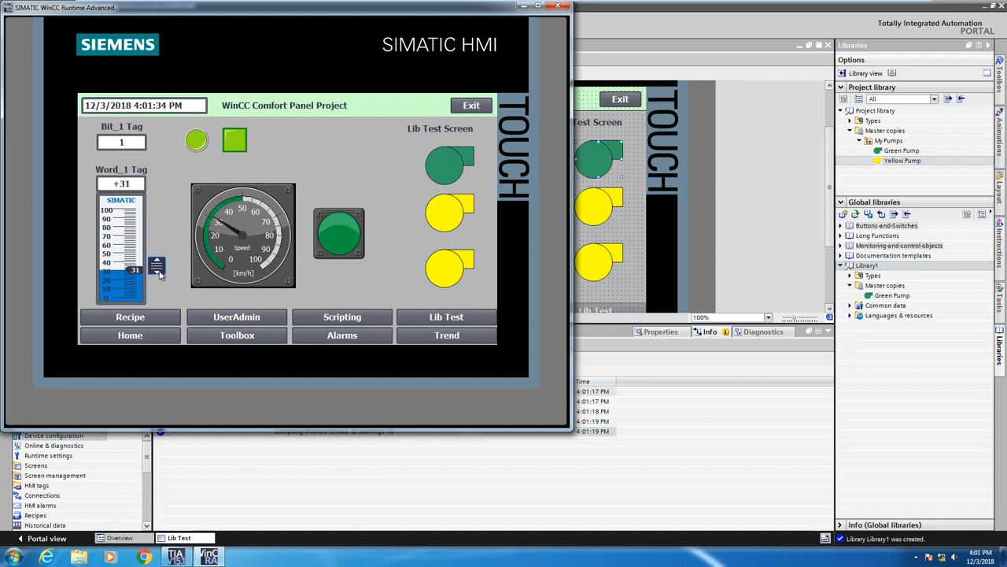